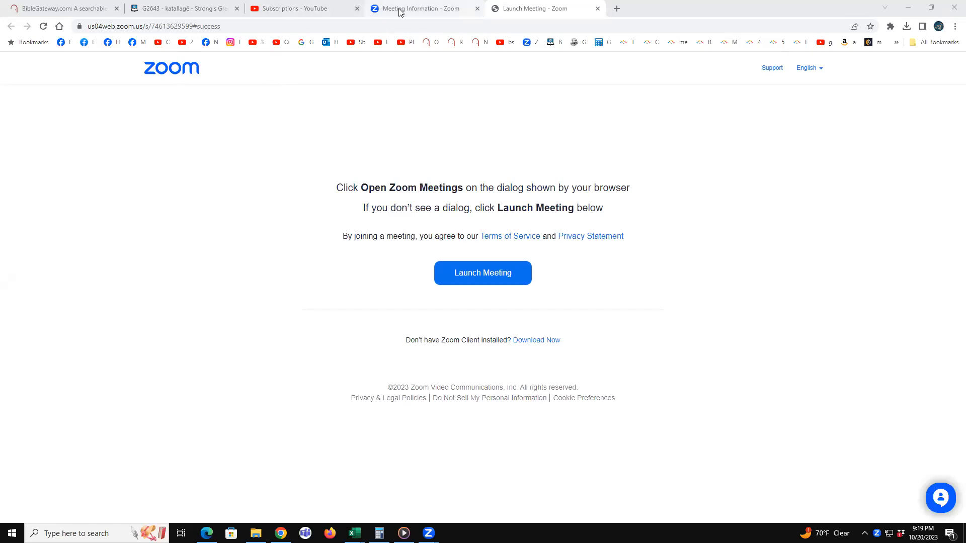
pyautogui.moveTo(399, 12)
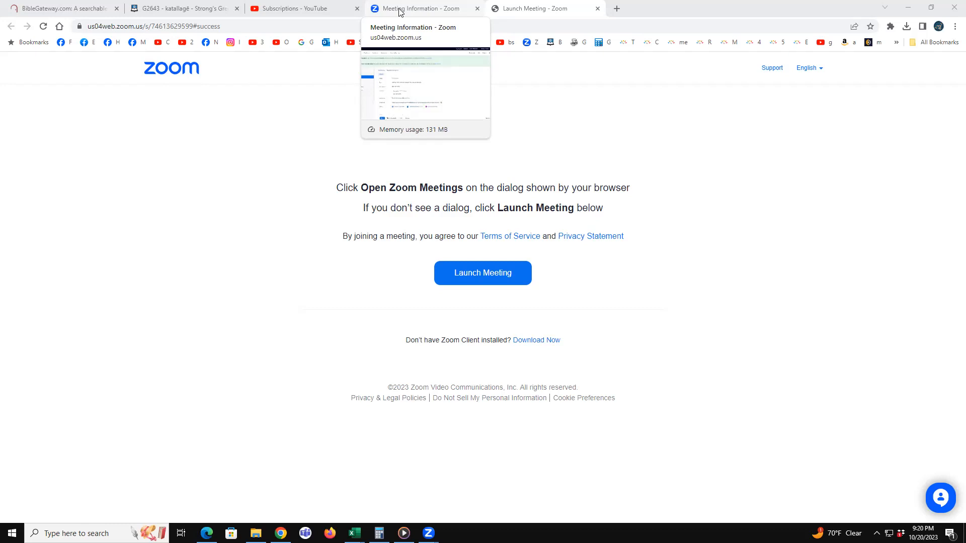
pyautogui.moveTo(595, 89)
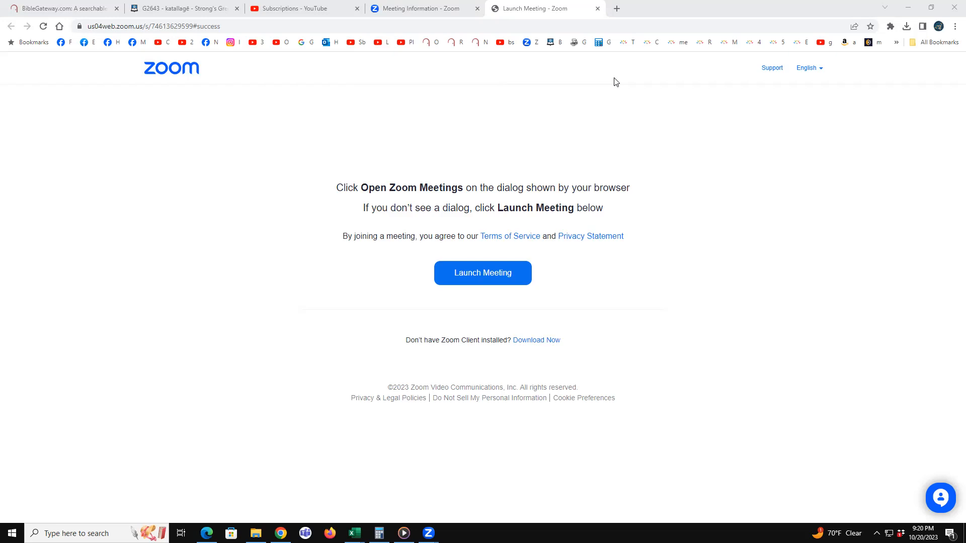
pyautogui.moveTo(610, 78)
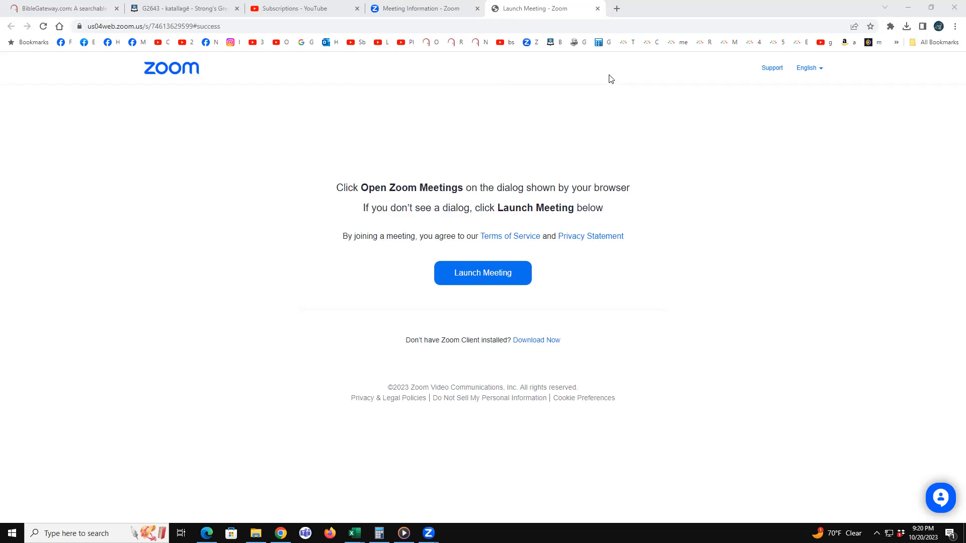
pyautogui.moveTo(430, 8)
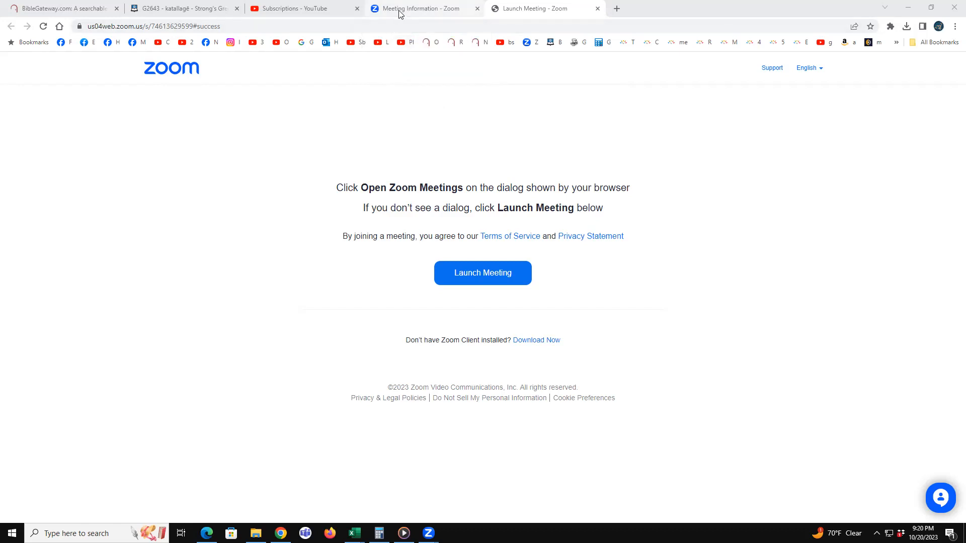
pyautogui.moveTo(422, 11)
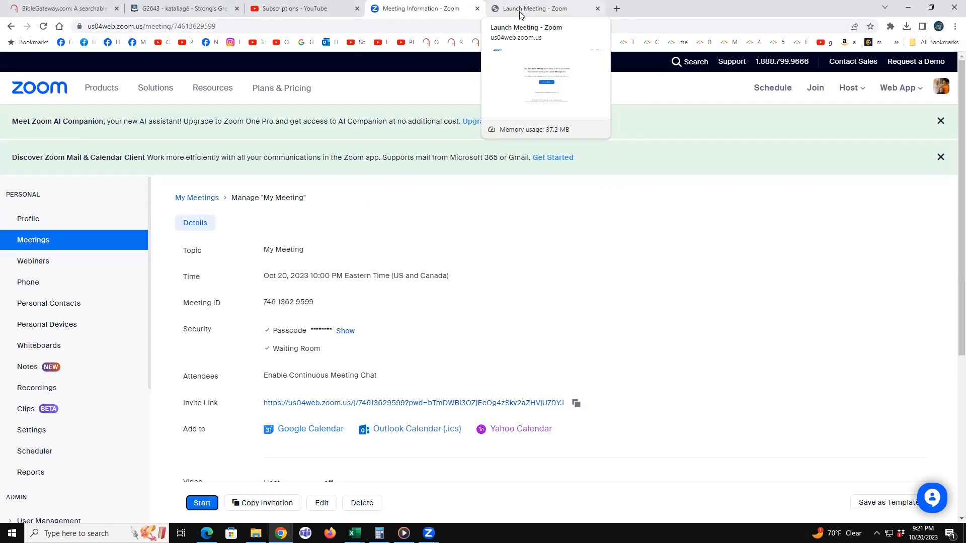
# - Switch to the 'Meeting Information - Zoom' tab showing My Meeting's Oct 20 details
pyautogui.click(424, 9)
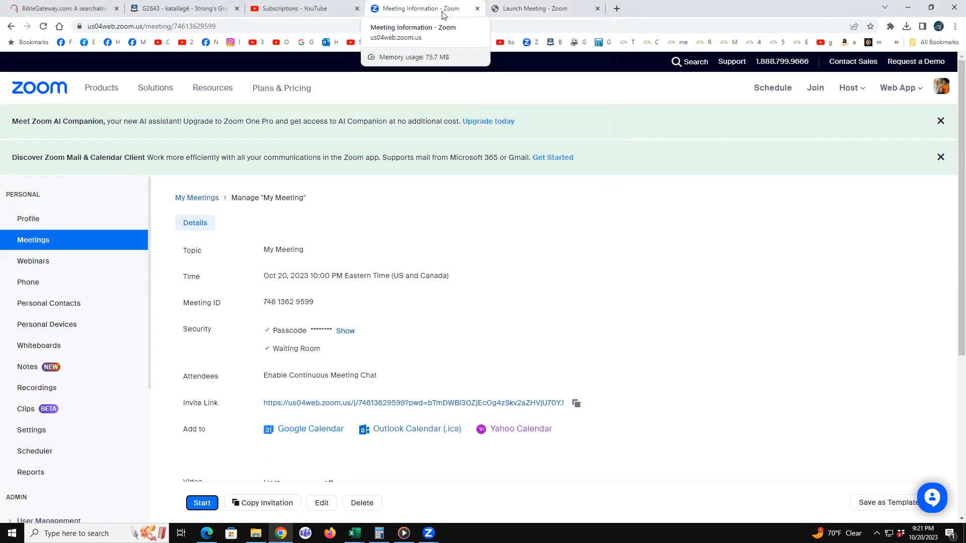
pyautogui.moveTo(310, 9)
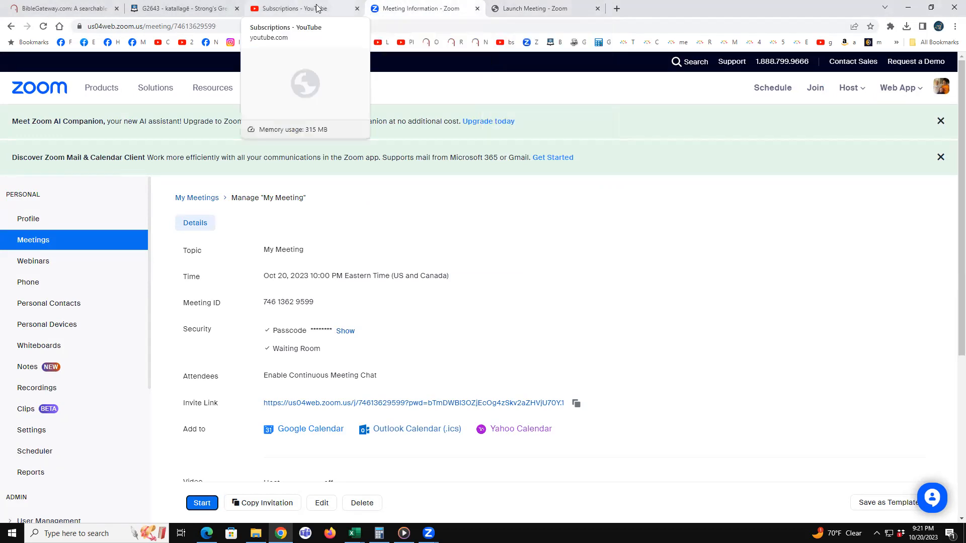
# - Open 'I remember 1 Corinthians 15' from the Subscriptions feed and scroll its description
pyautogui.click(302, 9)
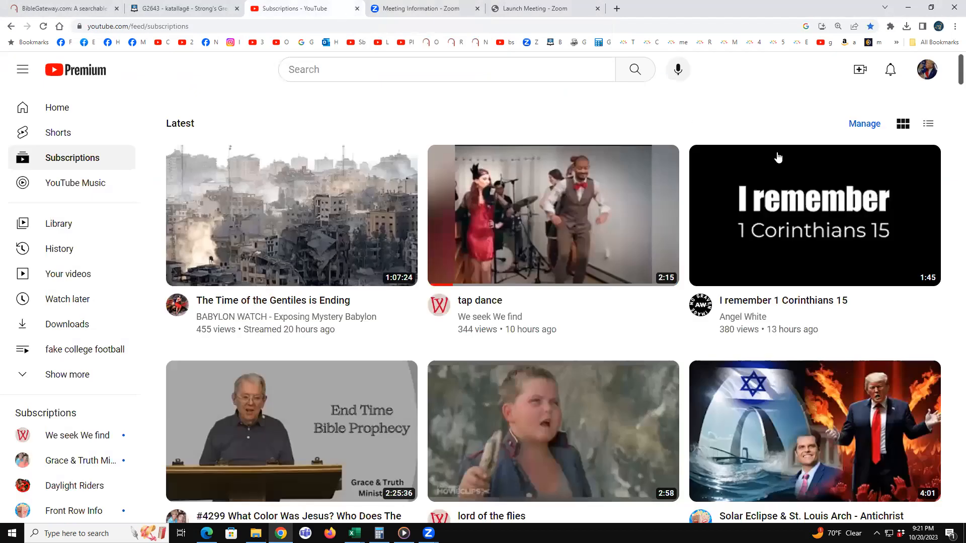
pyautogui.click(815, 215)
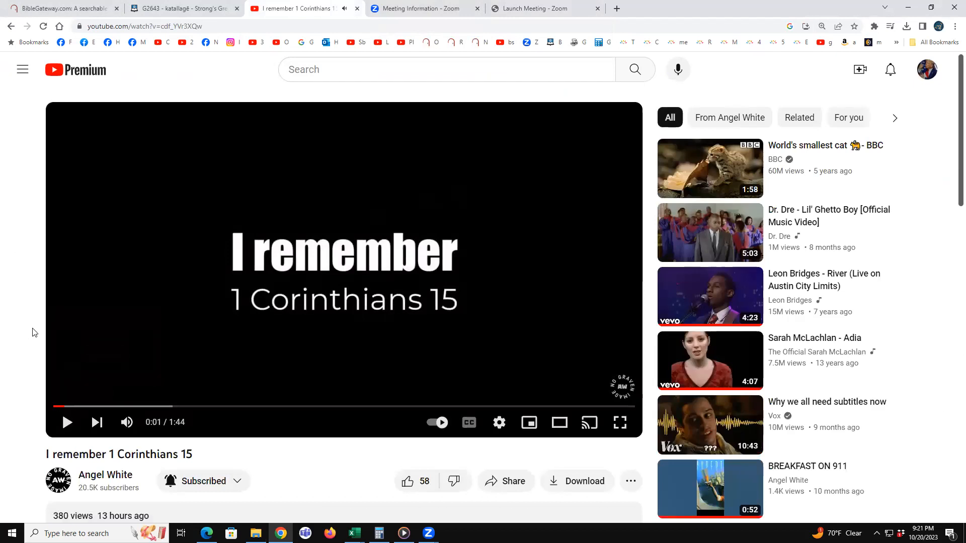
pyautogui.scroll(-3)
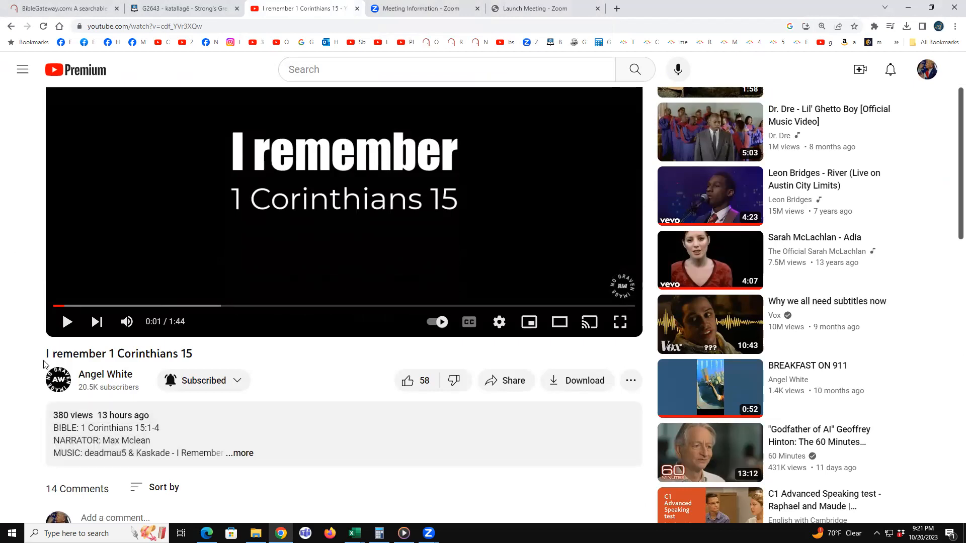
pyautogui.scroll(-3)
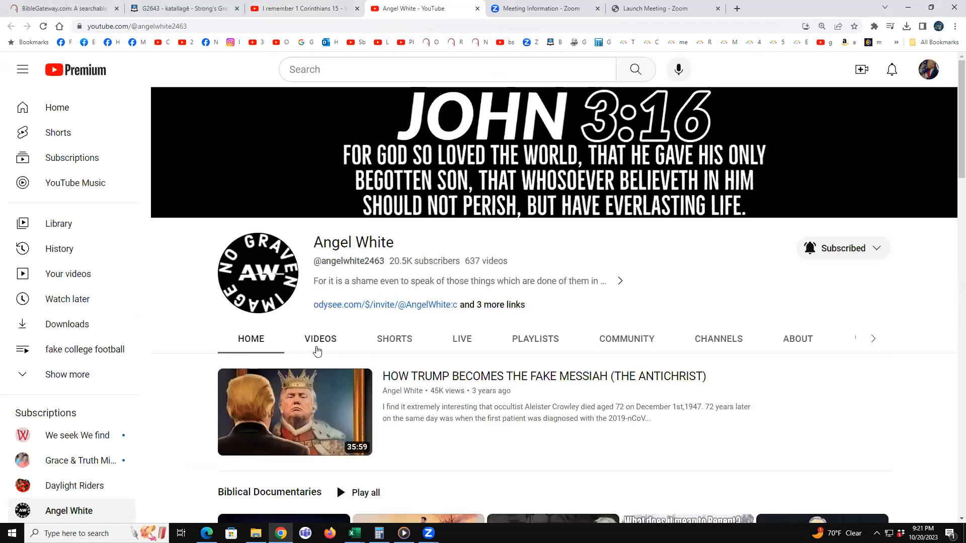
# - Show Angel White's Videos list and open the channel search field
pyautogui.click(321, 339)
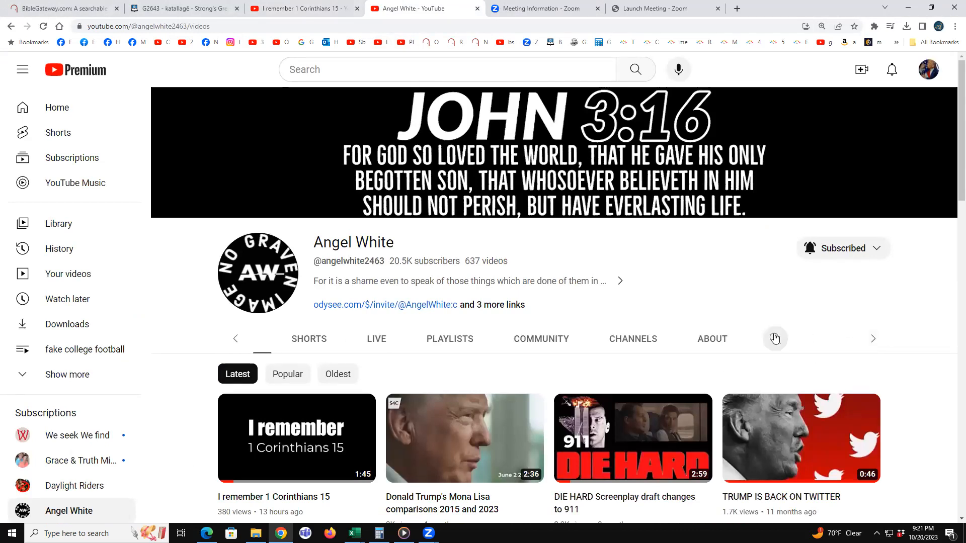
pyautogui.click(776, 339)
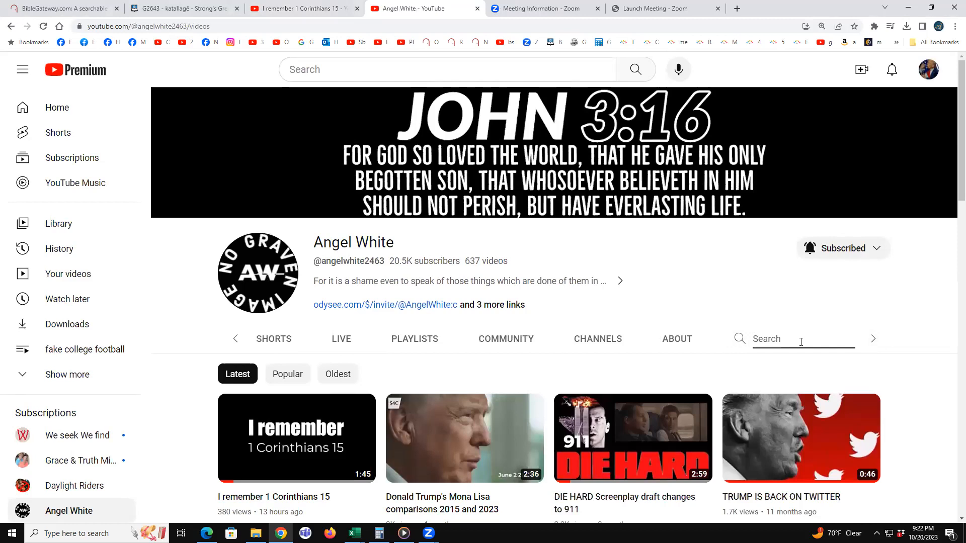
# - Search the channel for 'Trump Antichrist', browse results, then return to Shaking My Head Productions videos
pyautogui.write('Trump Antichrio')
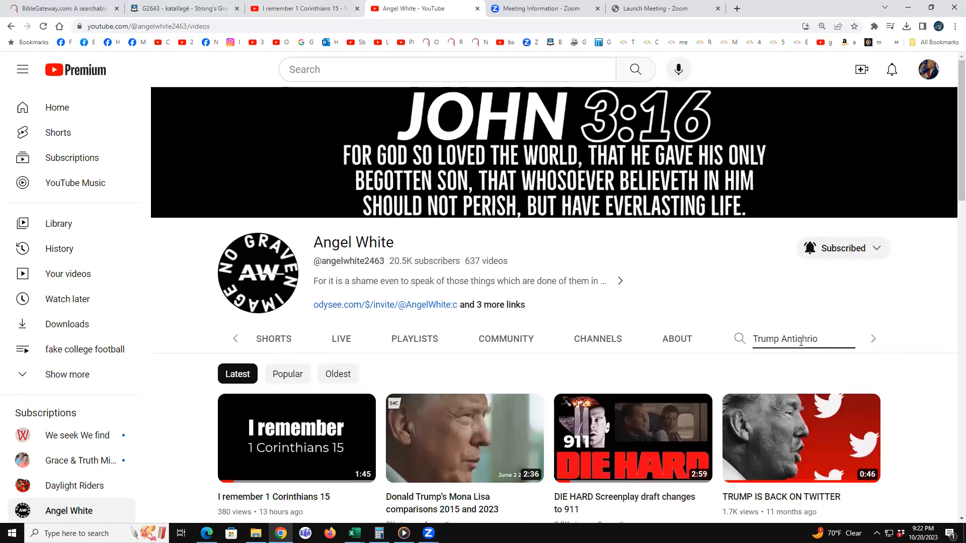
pyautogui.press('Enter')
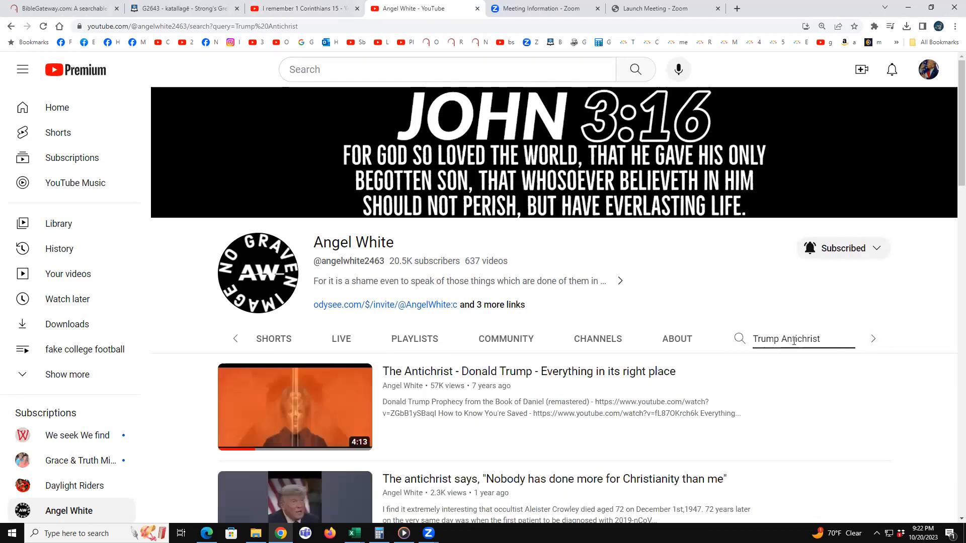
pyautogui.scroll(-3)
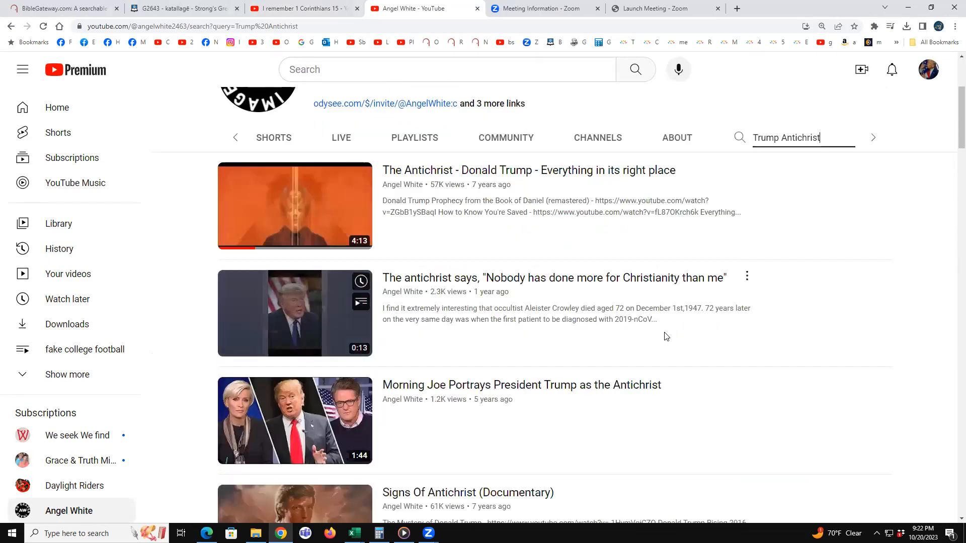
pyautogui.scroll(-3)
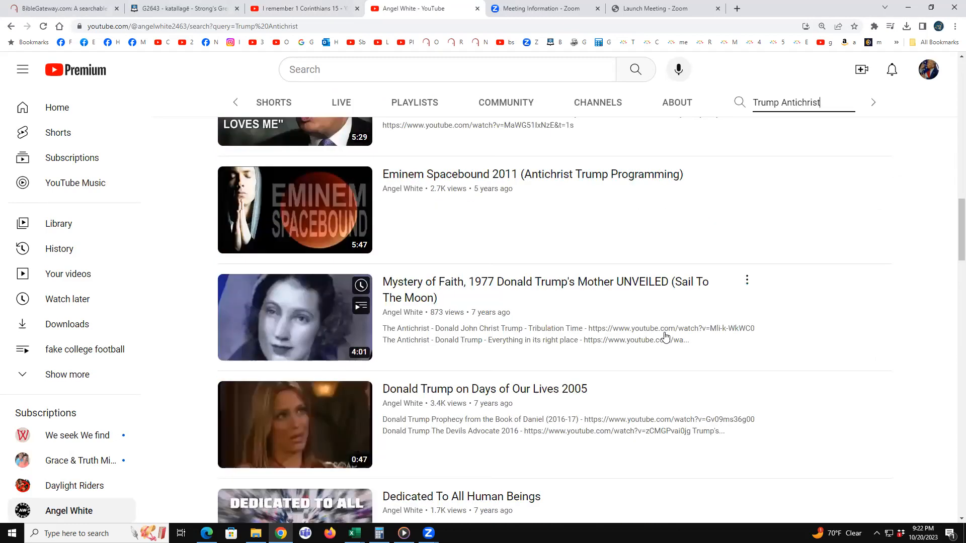
pyautogui.scroll(-3)
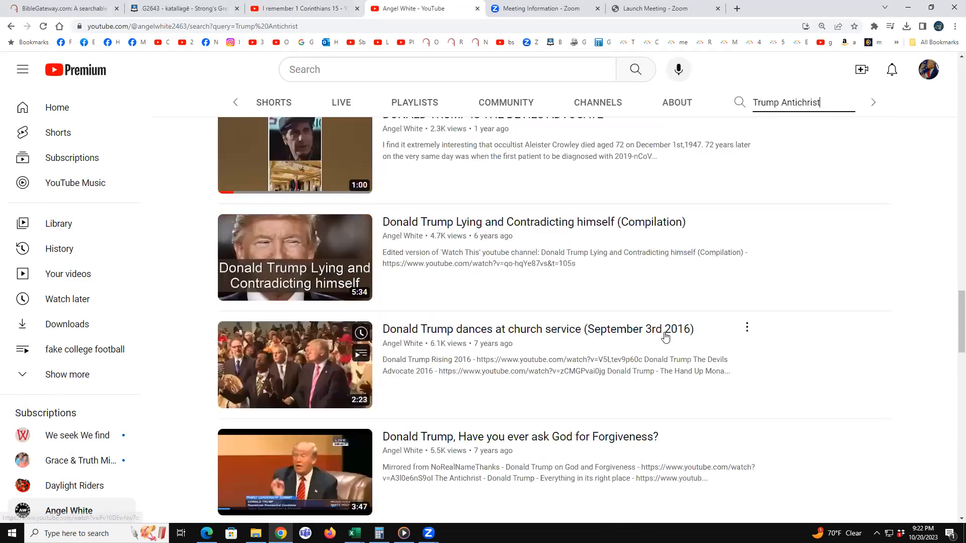
pyautogui.scroll(-3)
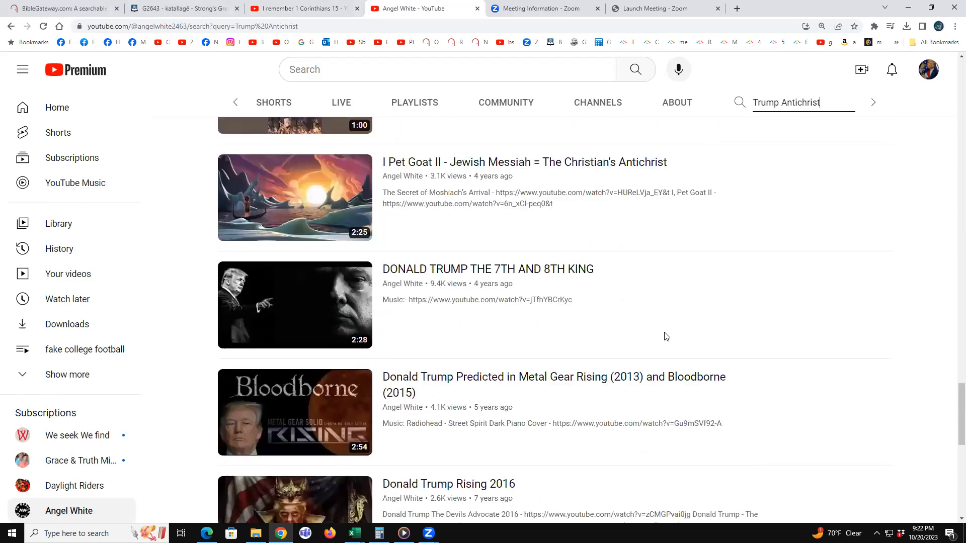
pyautogui.scroll(-3)
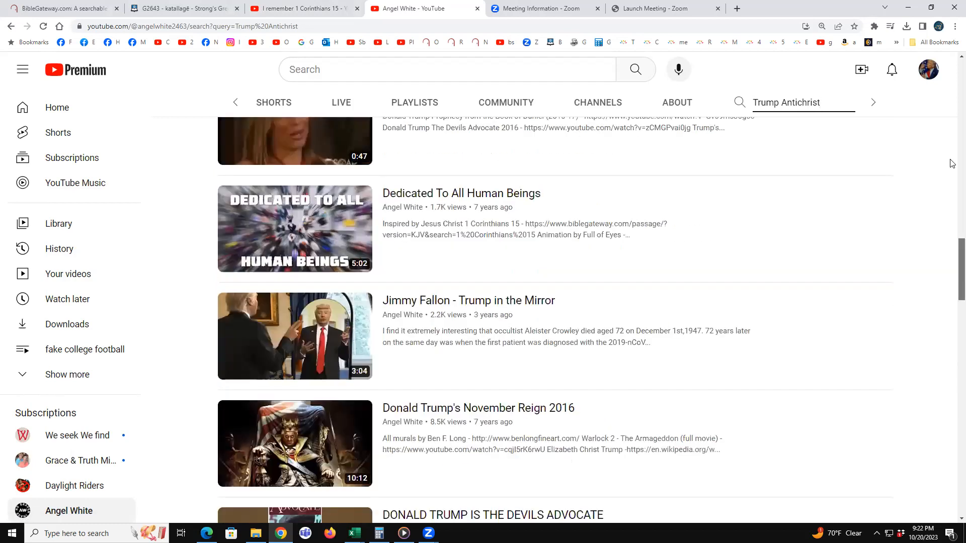
pyautogui.scroll(3)
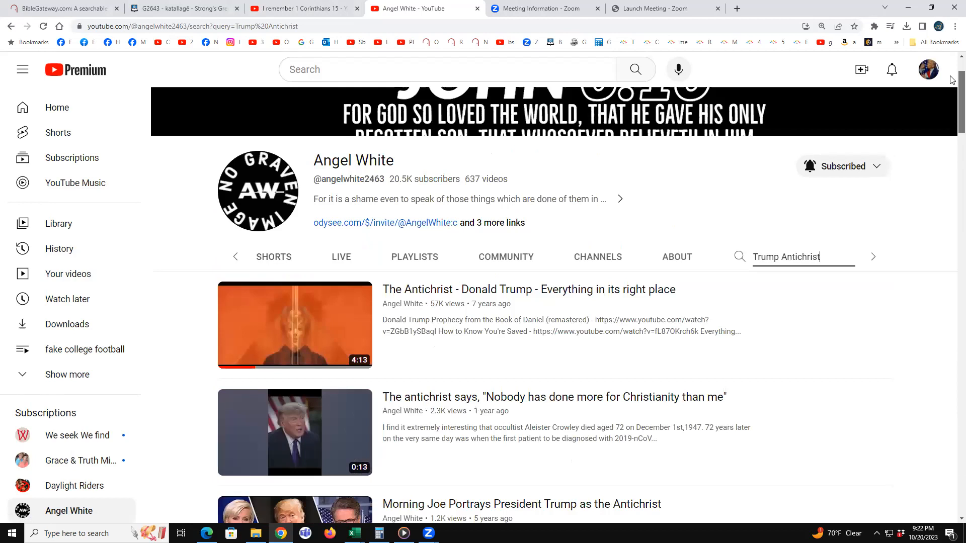
pyautogui.moveTo(743, 175)
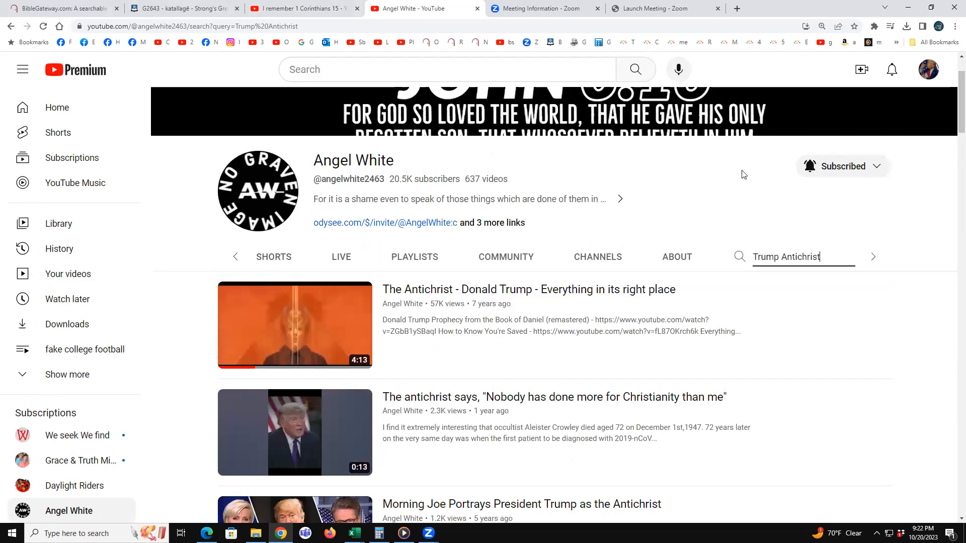
pyautogui.moveTo(372, 229)
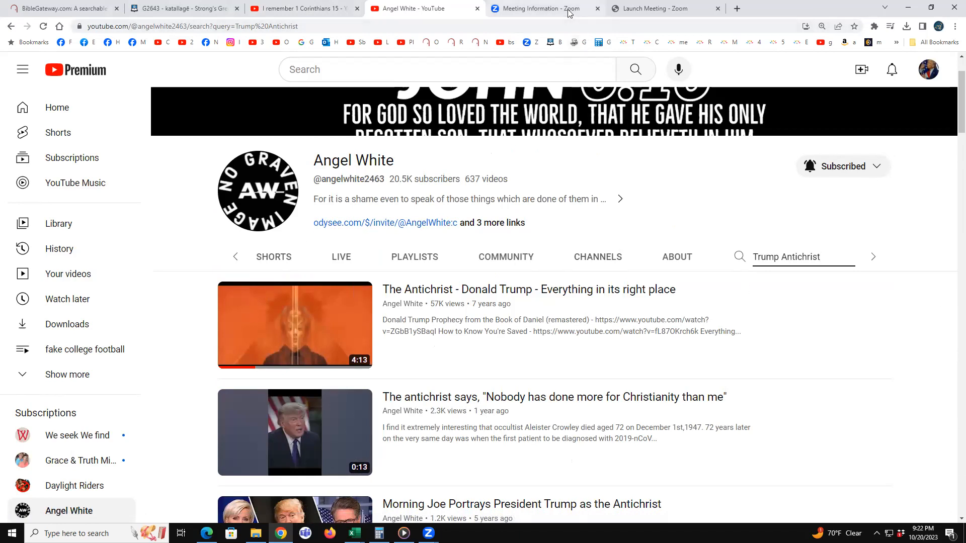
pyautogui.click(547, 9)
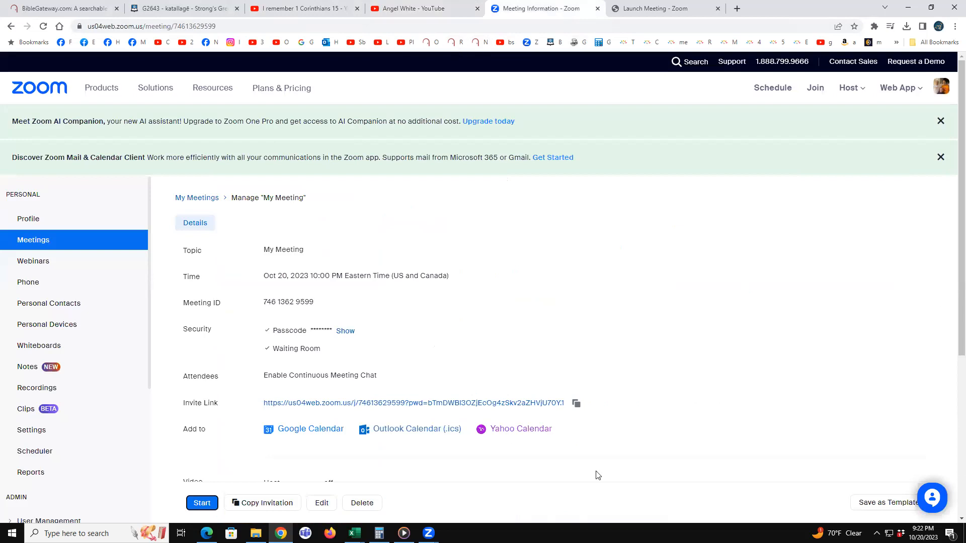
pyautogui.click(540, 8)
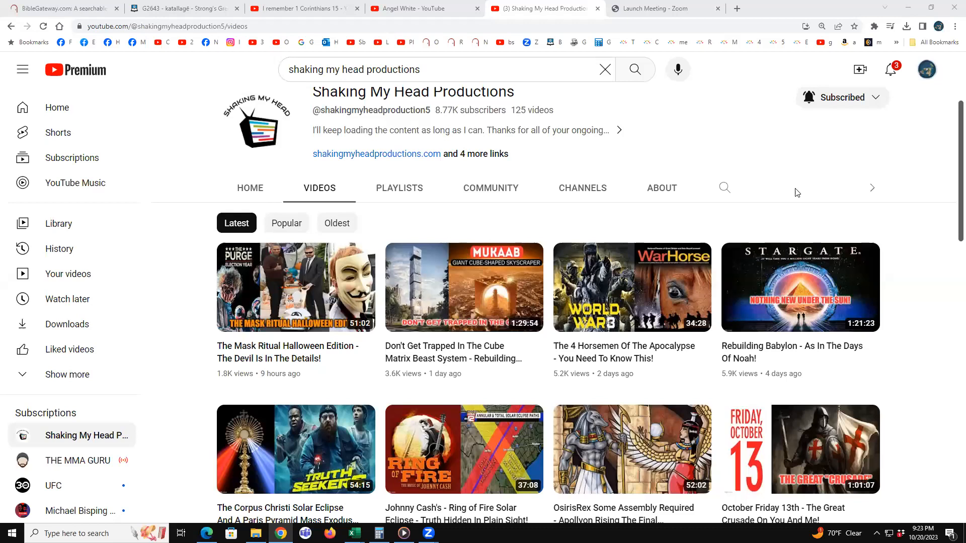
pyautogui.moveTo(516, 102)
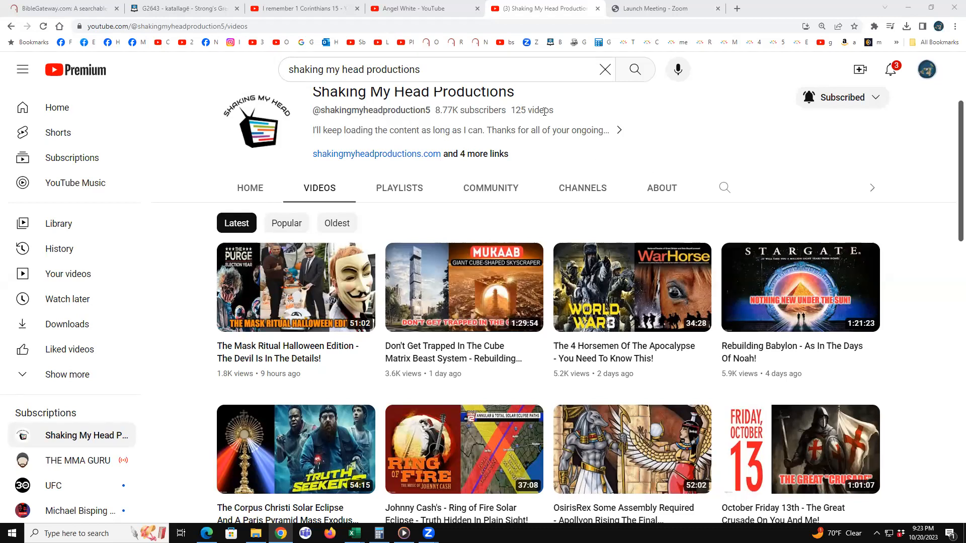
pyautogui.scroll(-3)
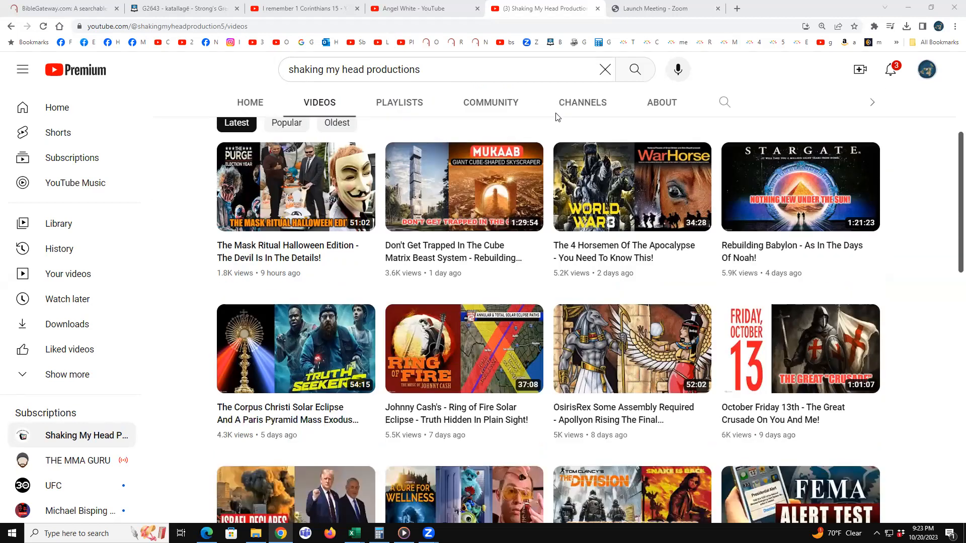
pyautogui.scroll(-3)
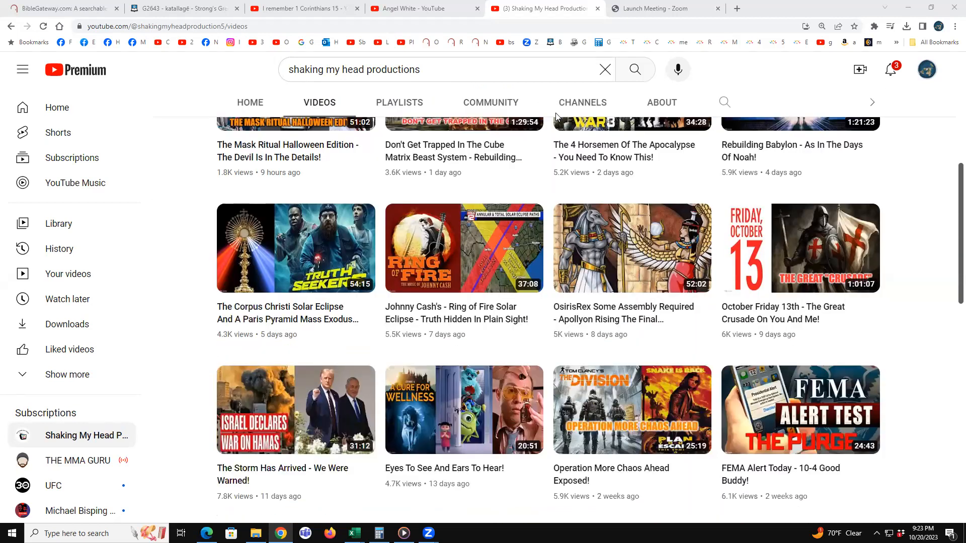
pyautogui.scroll(-3)
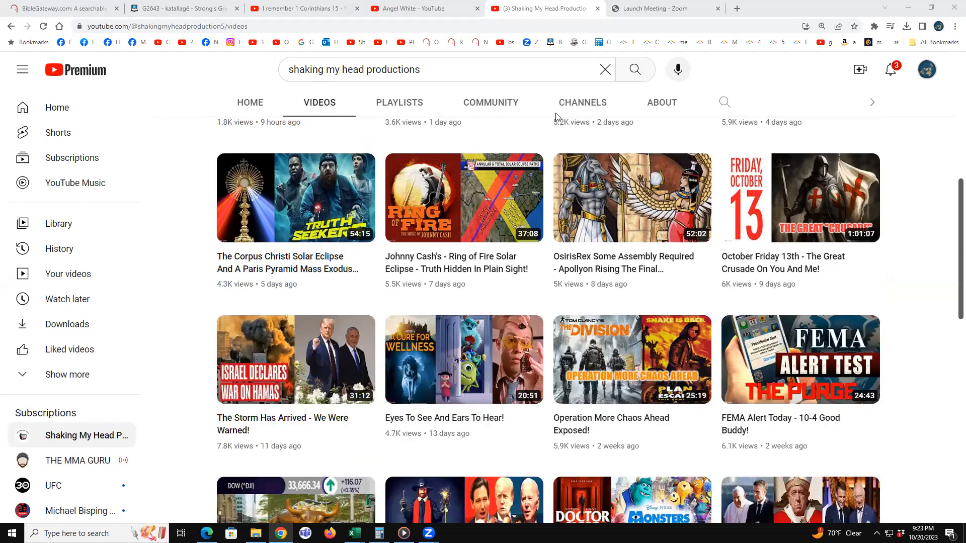
pyautogui.scroll(-3)
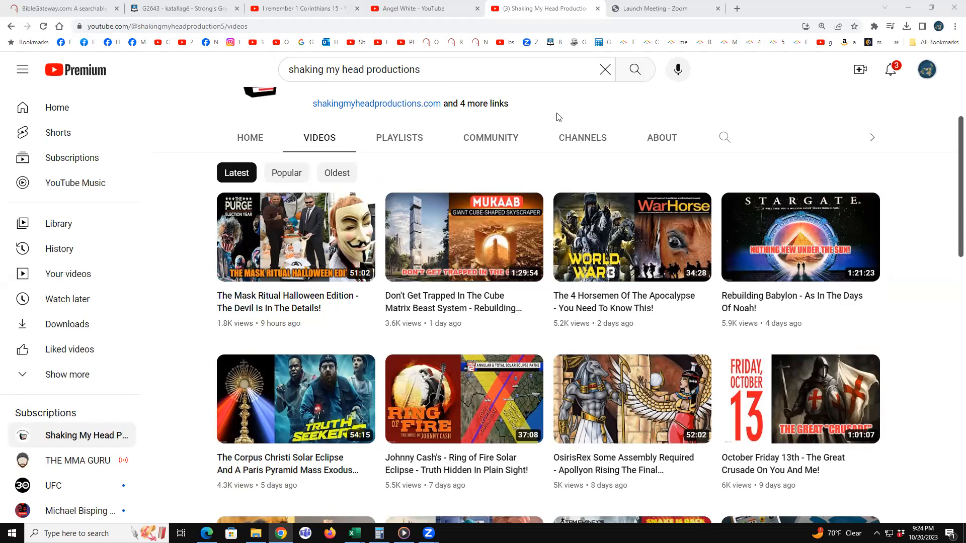
pyautogui.moveTo(756, 242)
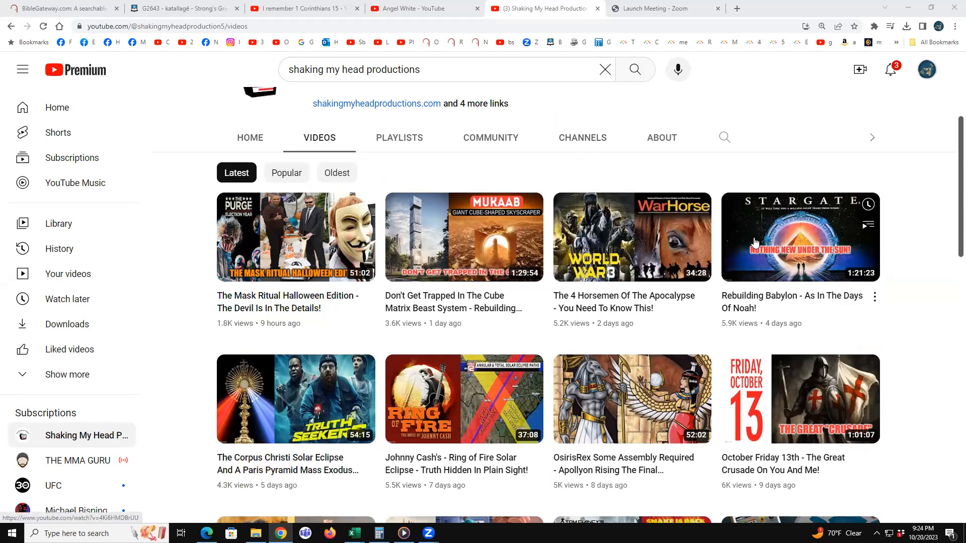
pyautogui.scroll(-3)
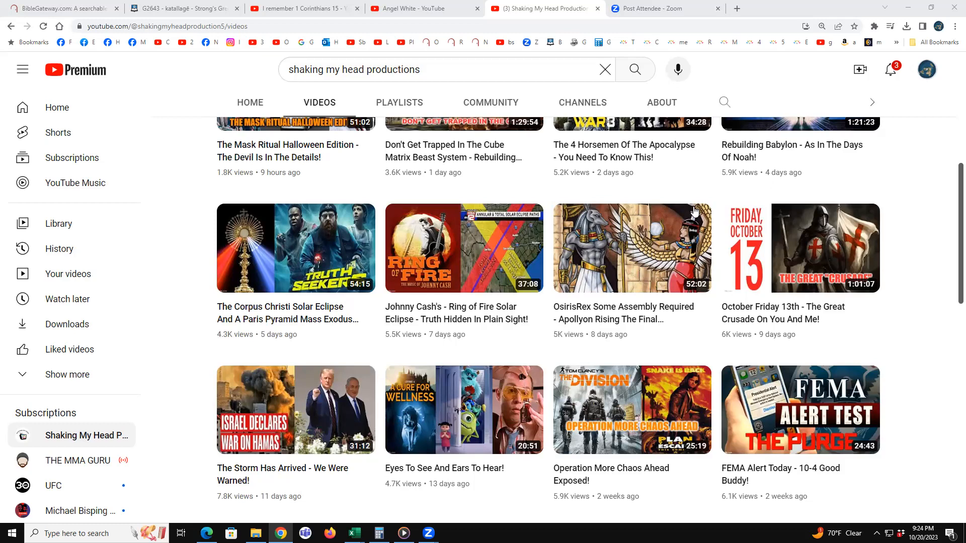
pyautogui.scroll(-3)
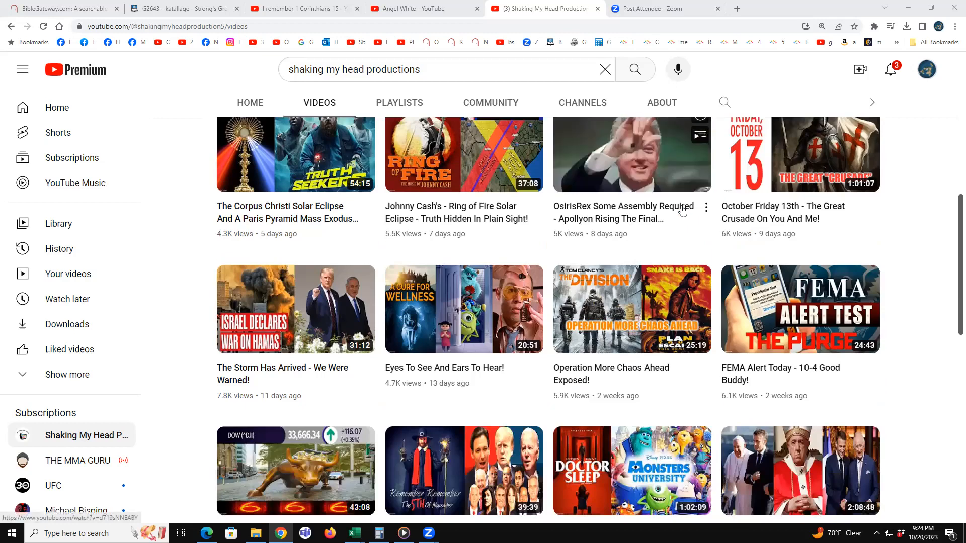
pyautogui.scroll(-3)
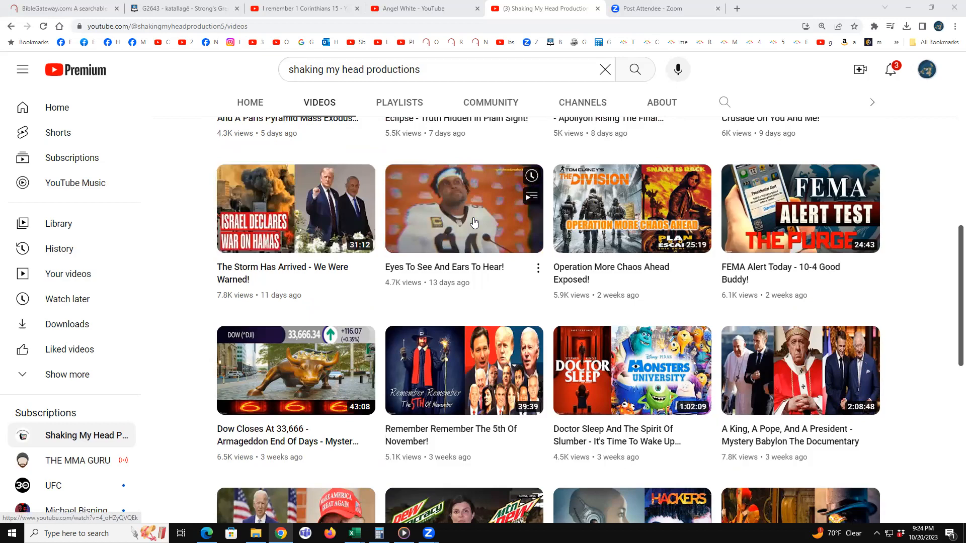
pyautogui.scroll(-3)
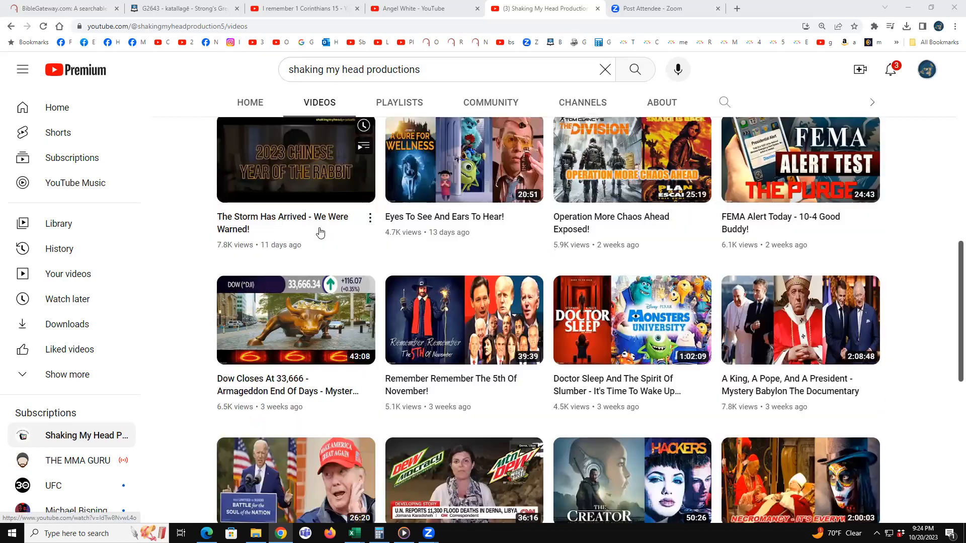
pyautogui.scroll(-3)
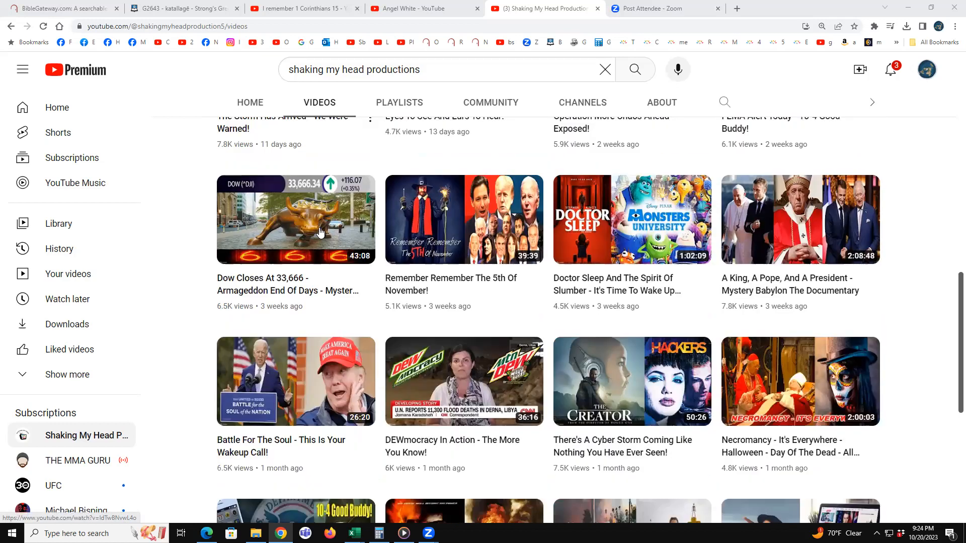
pyautogui.scroll(-3)
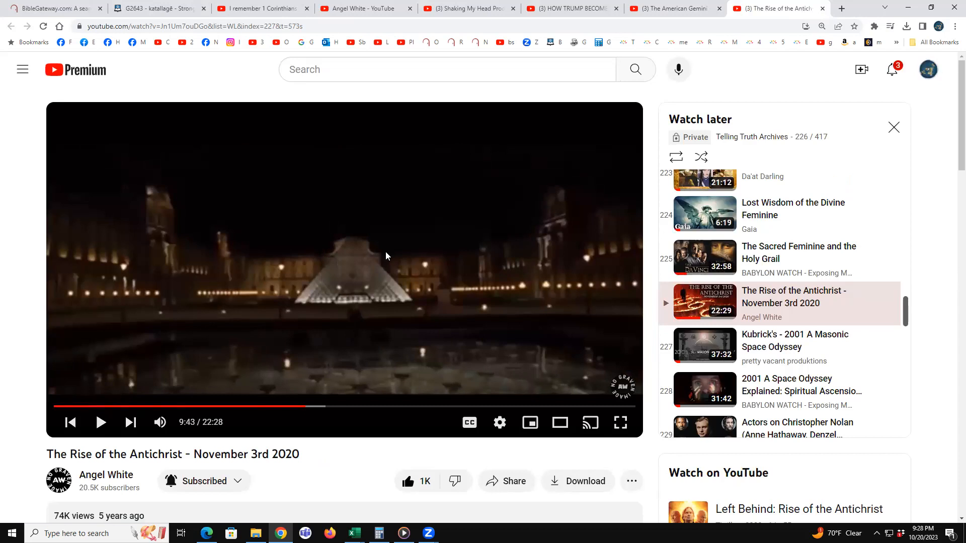
# - Check the open Antichrist video tabs, then return to Angel White's 'Trump Antichrist' results
pyautogui.click(678, 8)
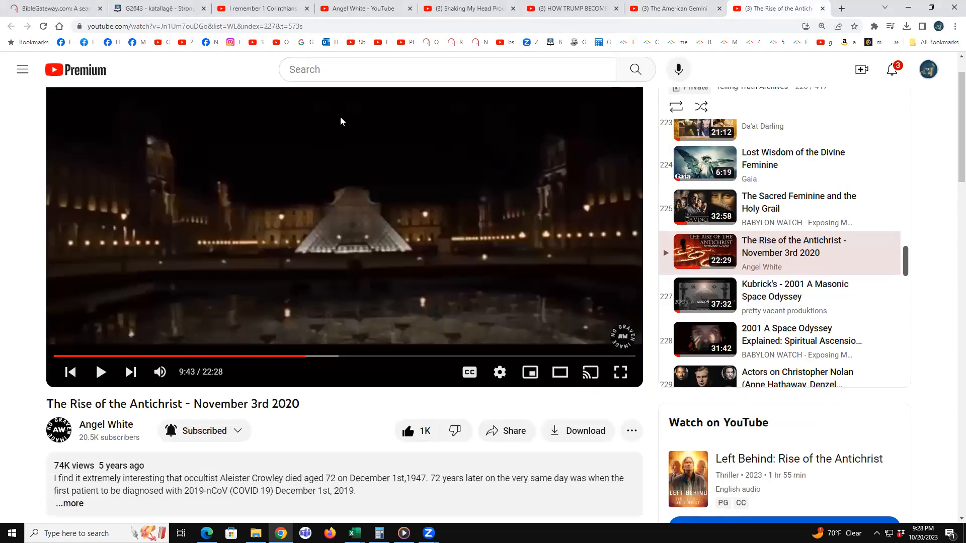
pyautogui.click(573, 9)
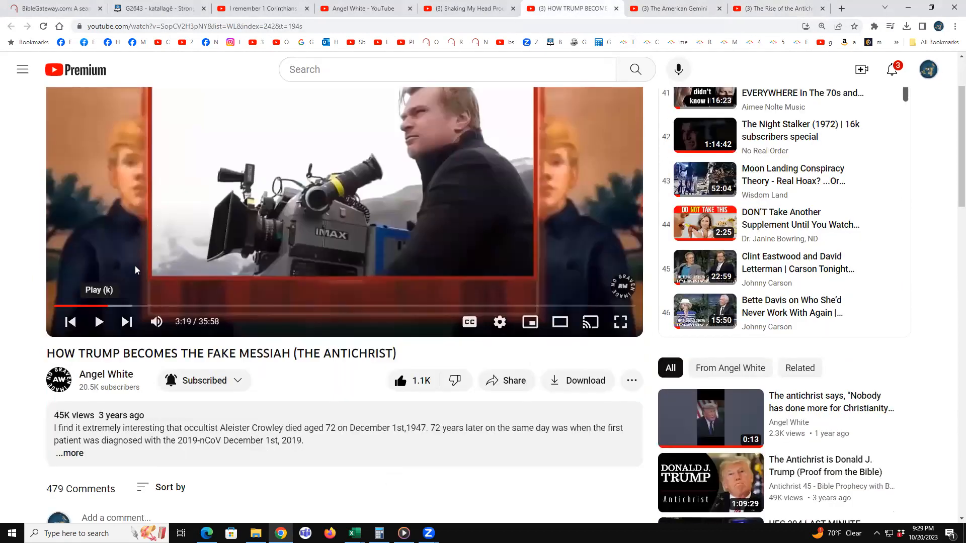
pyautogui.click(468, 8)
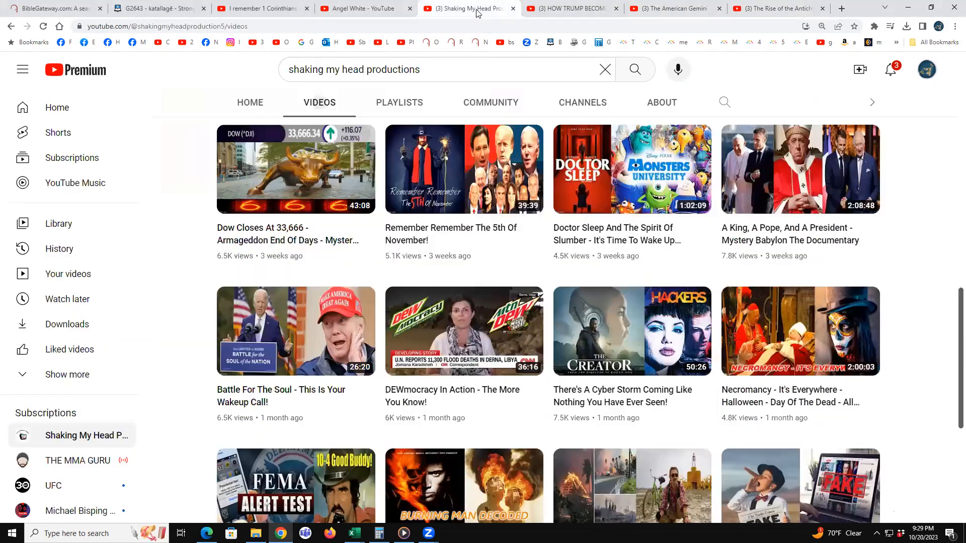
pyautogui.moveTo(505, 156)
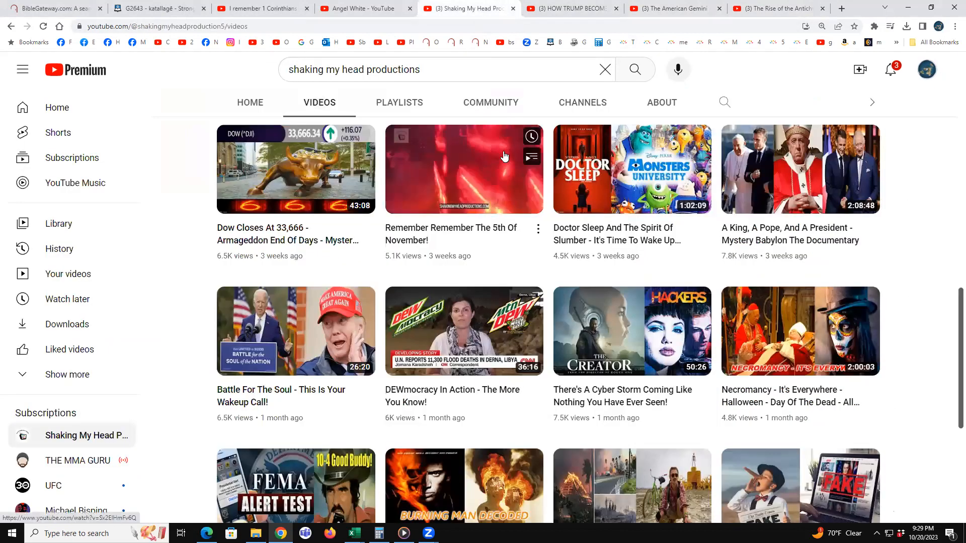
pyautogui.moveTo(505, 157)
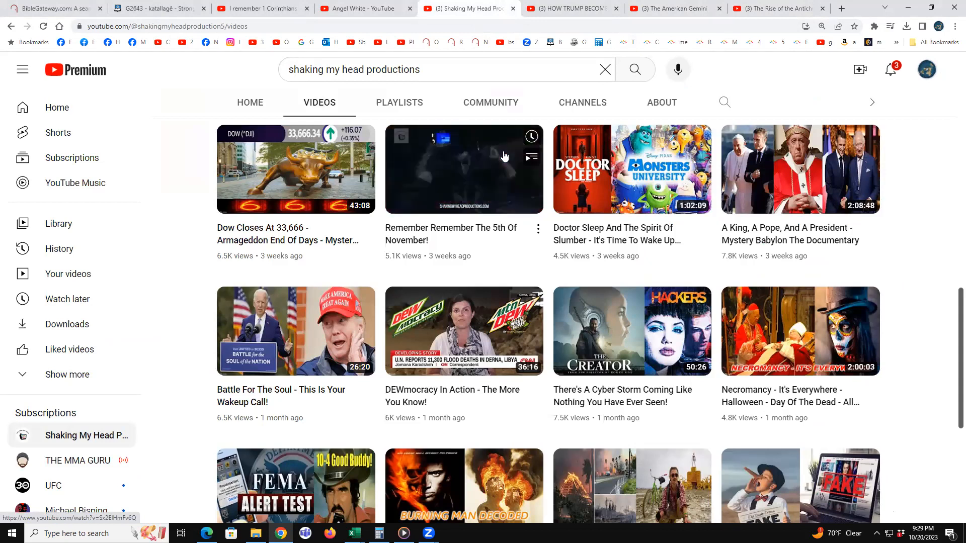
pyautogui.click(363, 8)
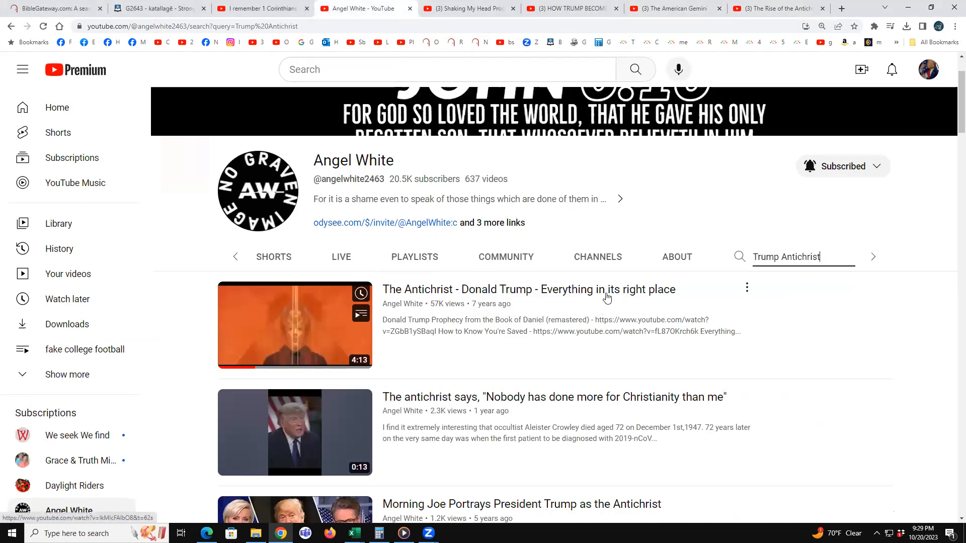
pyautogui.moveTo(435, 270)
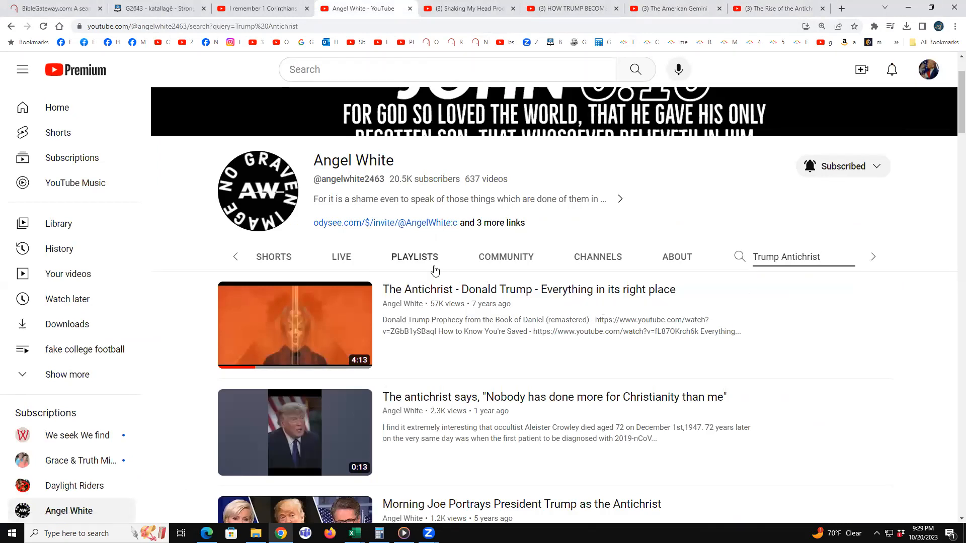
pyautogui.moveTo(399, 263)
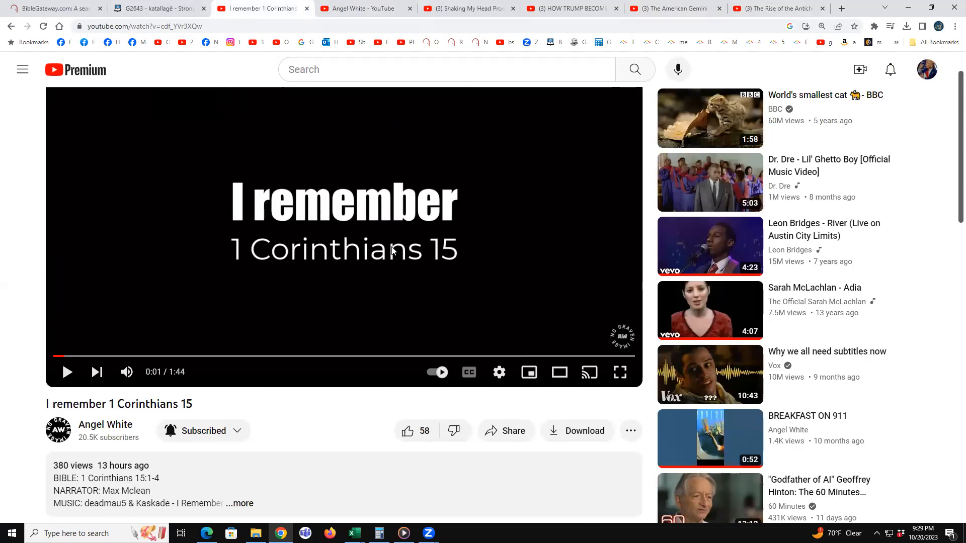
# - Open the Angel White channel link in a new tab from its right-click menu
pyautogui.rightClick(104, 424)
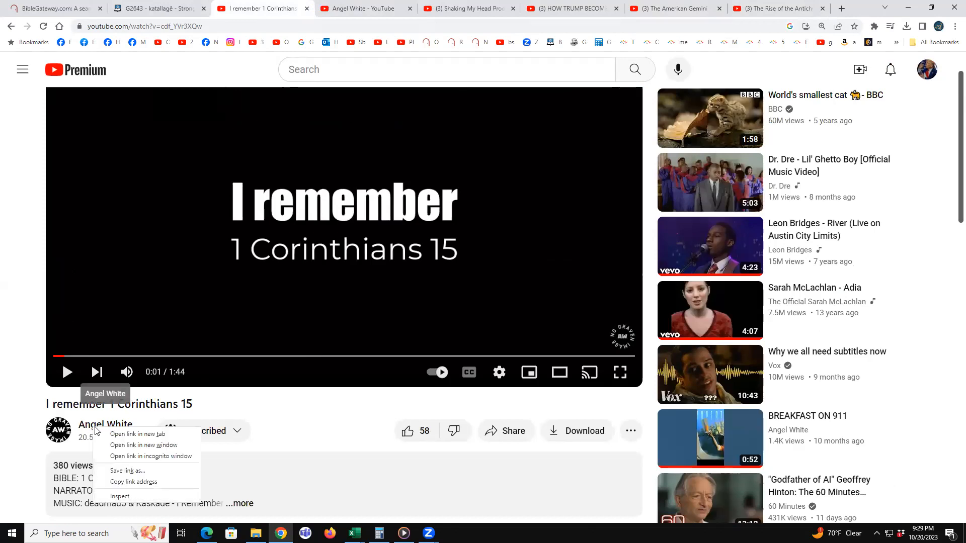
pyautogui.click(137, 434)
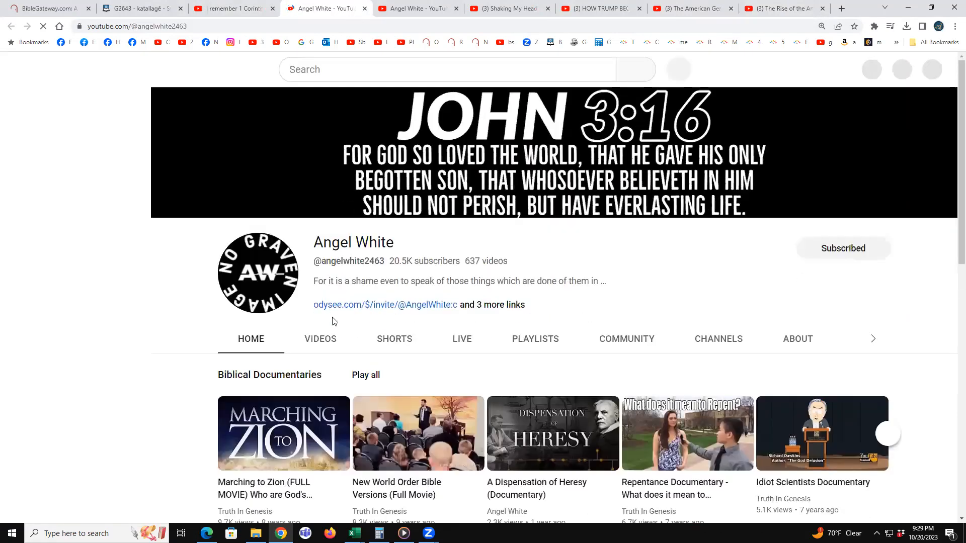
# - Scroll Angel White's Videos grid and switch to 'I remember 1 Corinthians 15' in its new tab
pyautogui.click(321, 338)
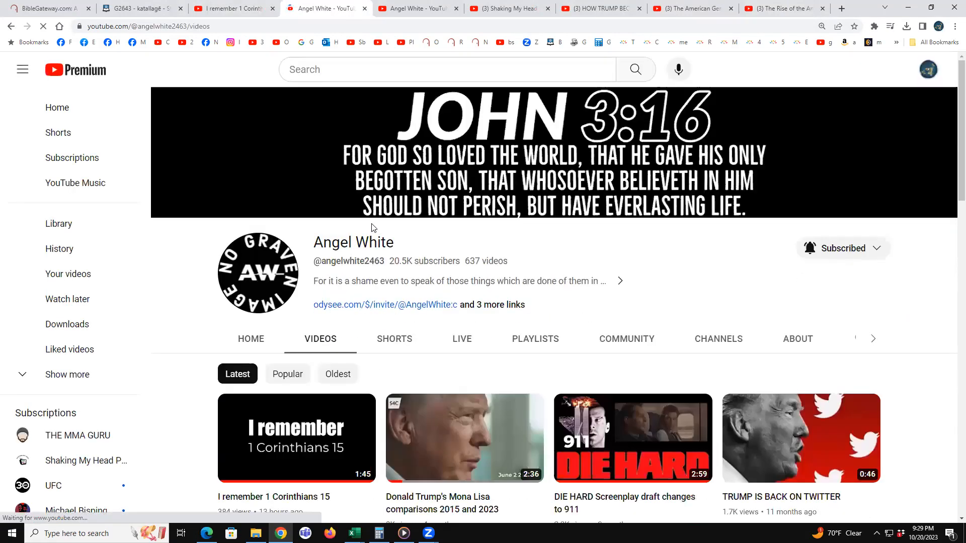
pyautogui.scroll(-3)
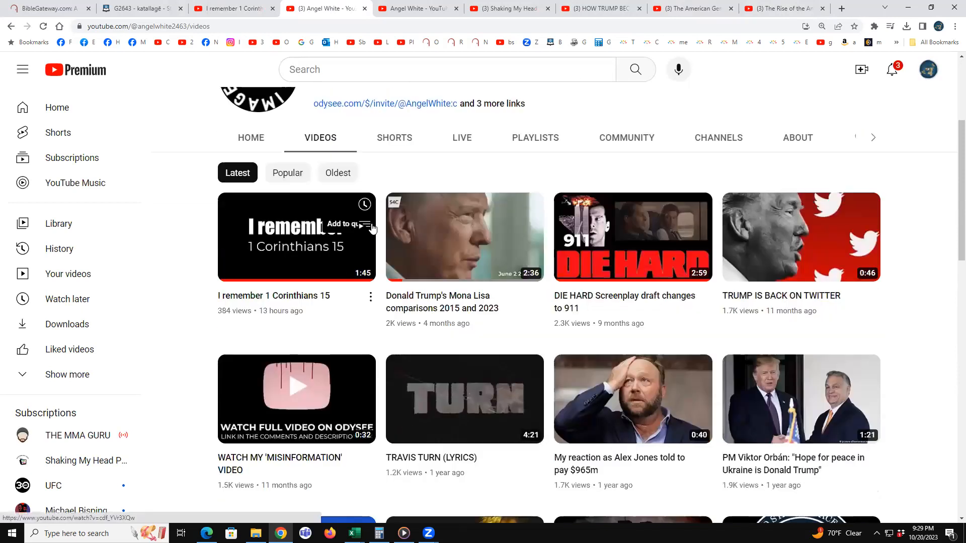
pyautogui.scroll(-3)
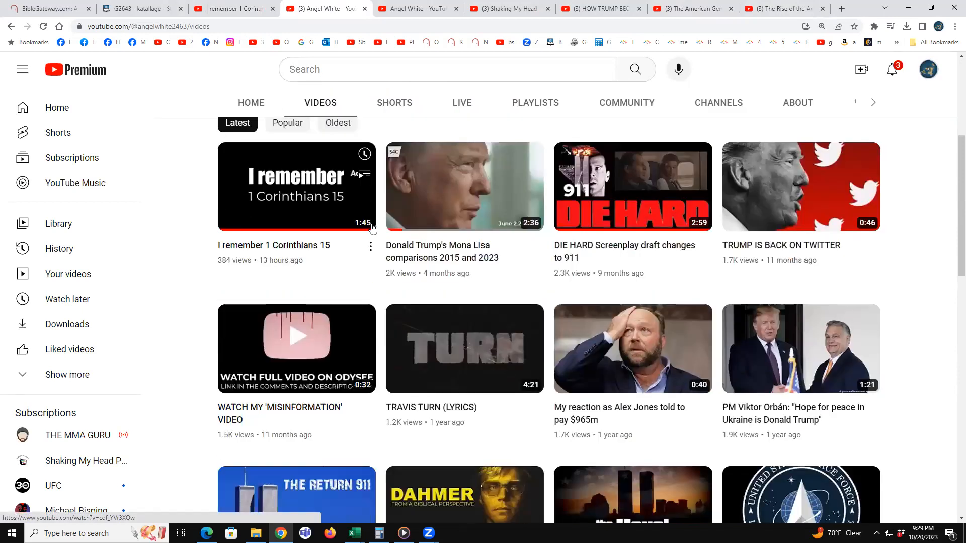
pyautogui.scroll(-3)
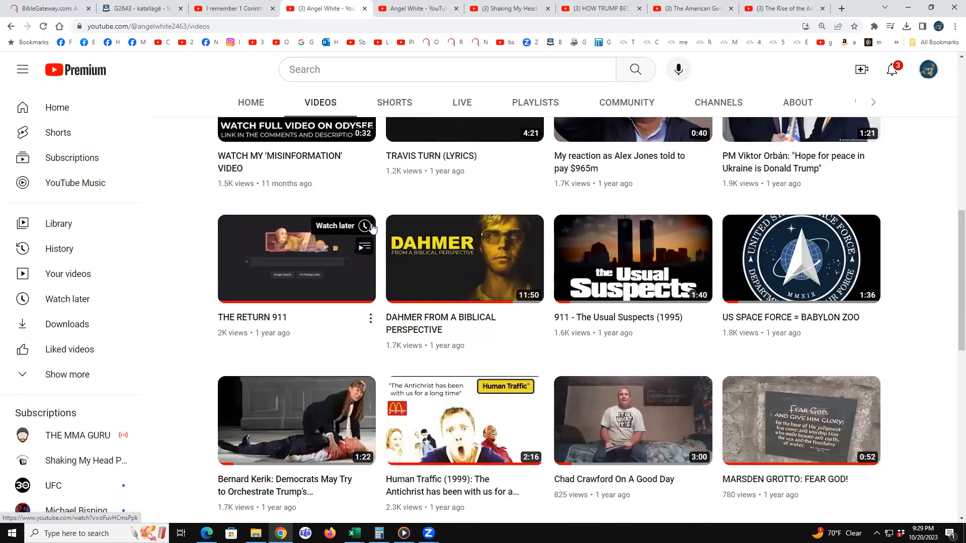
pyautogui.scroll(-3)
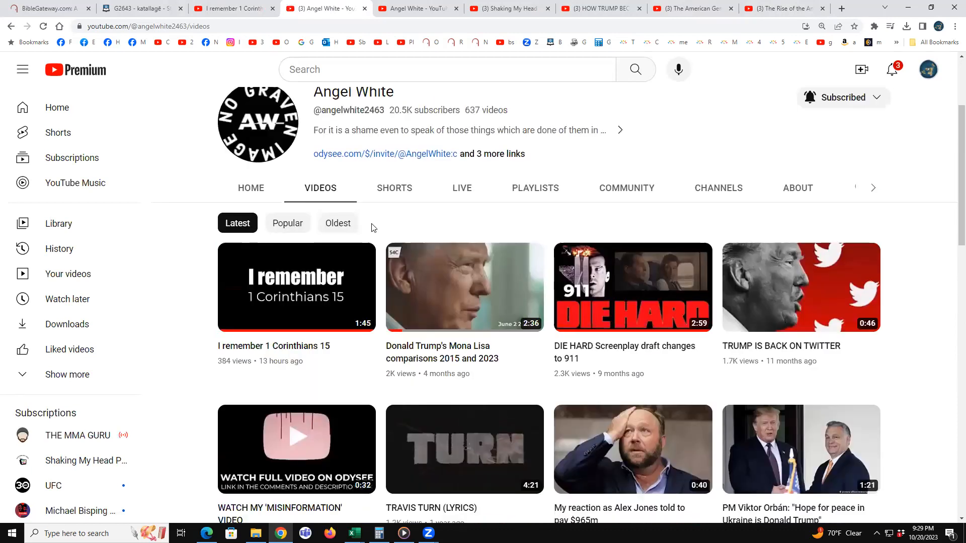
pyautogui.moveTo(301, 245)
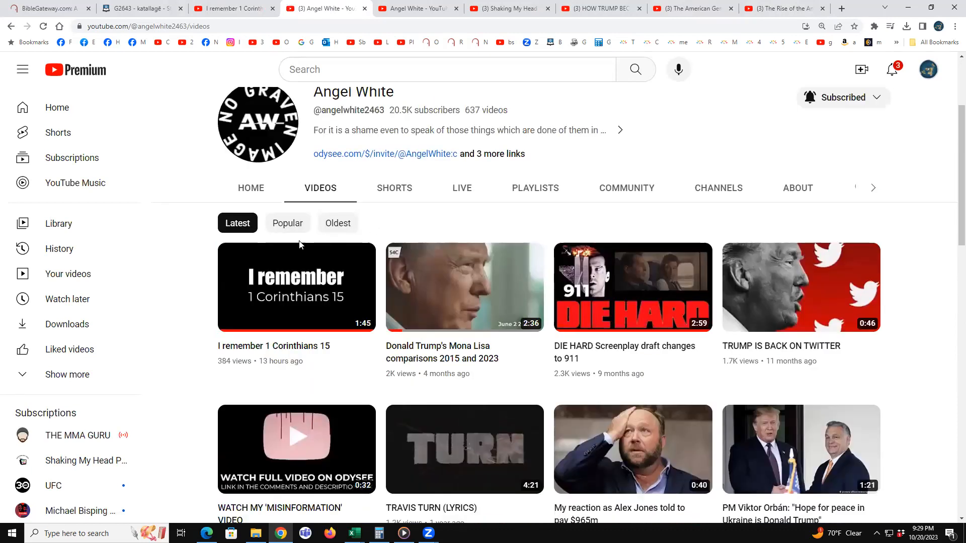
pyautogui.moveTo(301, 271)
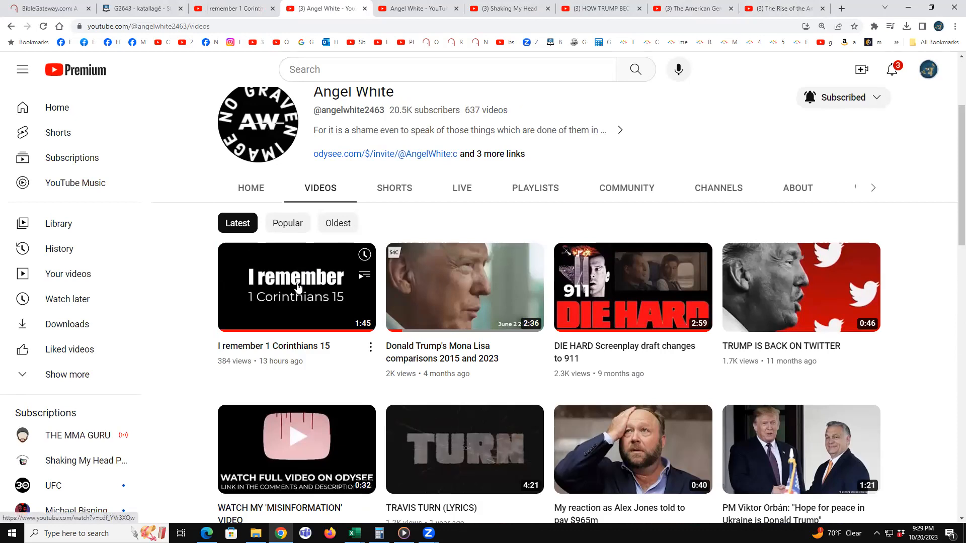
pyautogui.moveTo(294, 304)
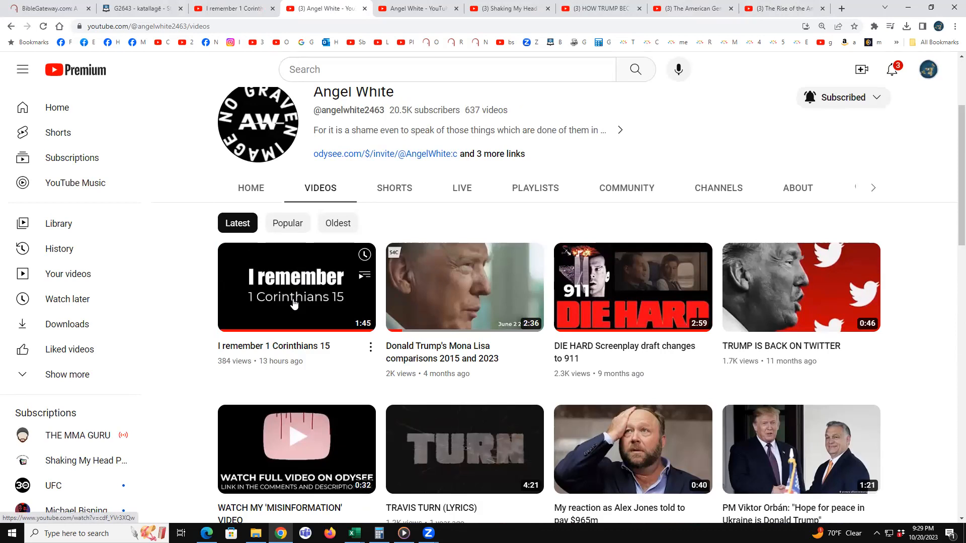
pyautogui.moveTo(296, 287)
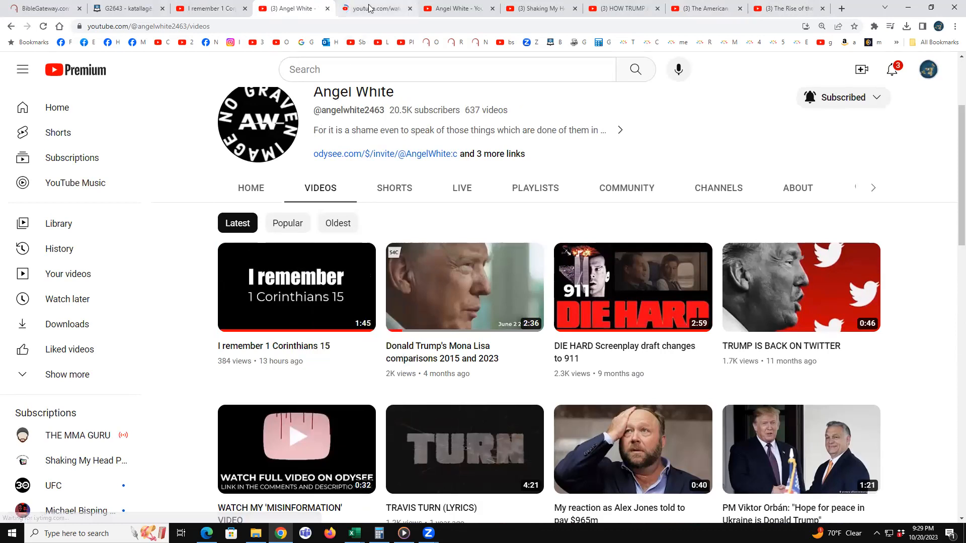
pyautogui.click(297, 287)
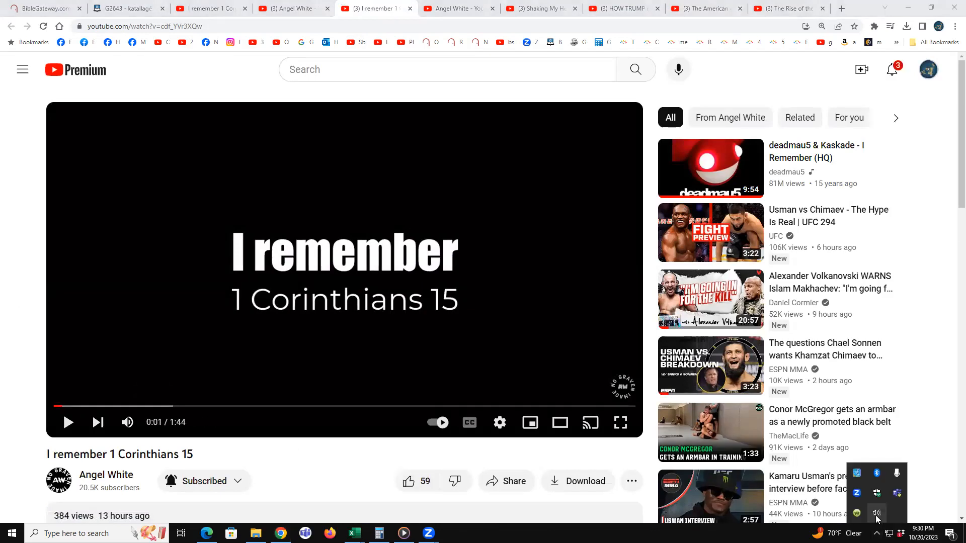
# - Set the speaker volume to about 37 and scroll down to the video description
pyautogui.click(876, 511)
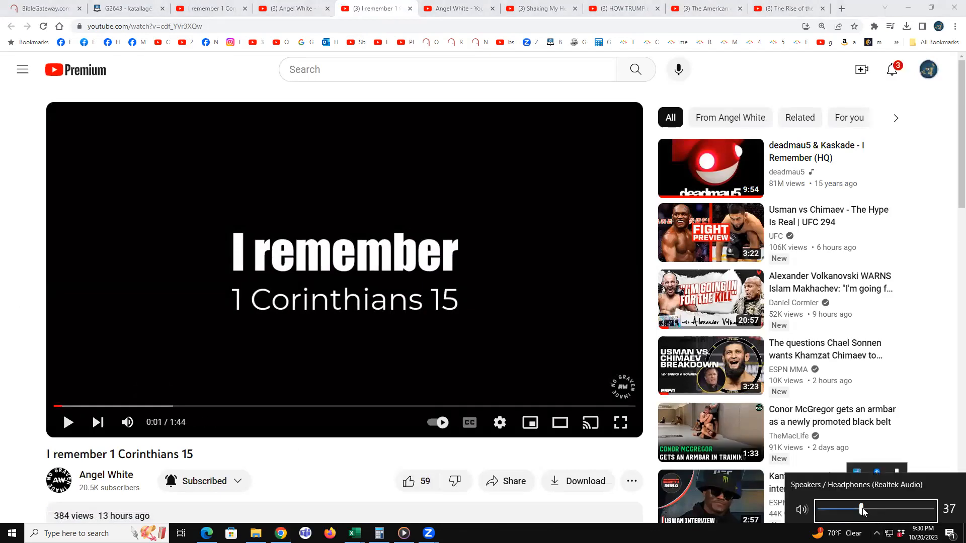
pyautogui.moveTo(861, 510); pyautogui.dragTo(886, 510)
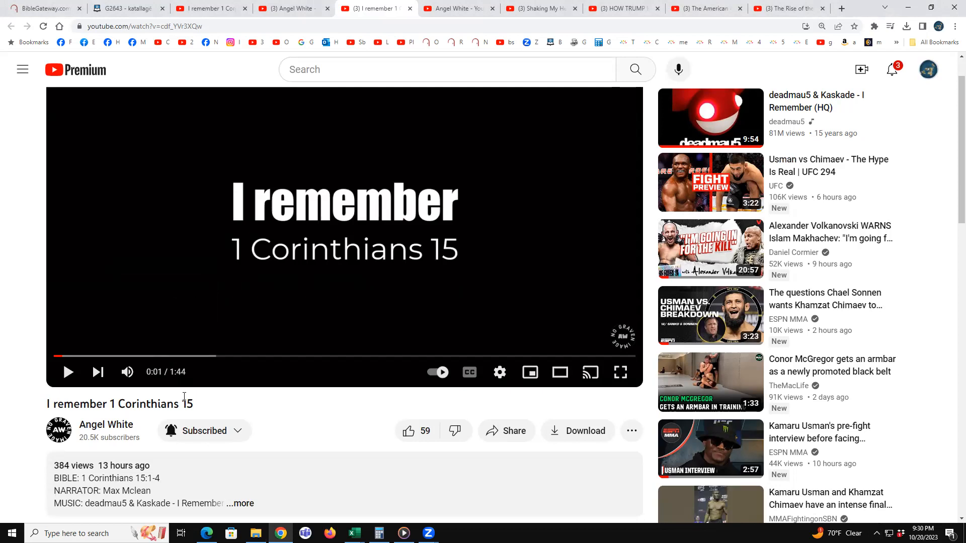
pyautogui.moveTo(188, 396)
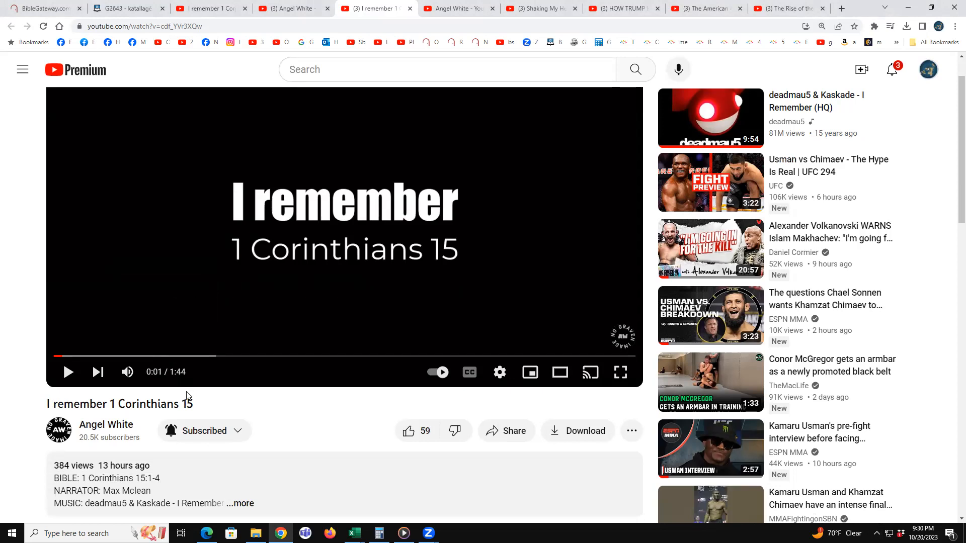
pyautogui.moveTo(192, 383)
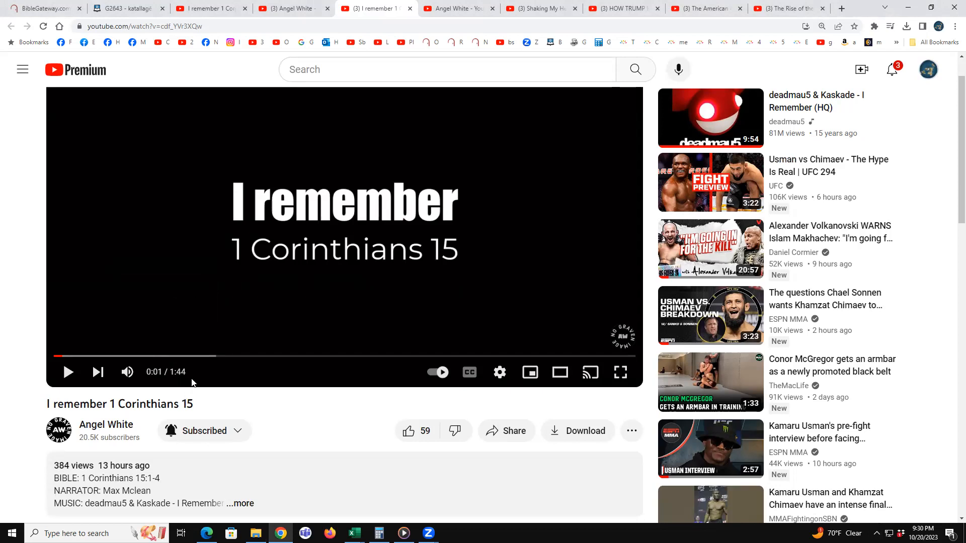
pyautogui.scroll(-3)
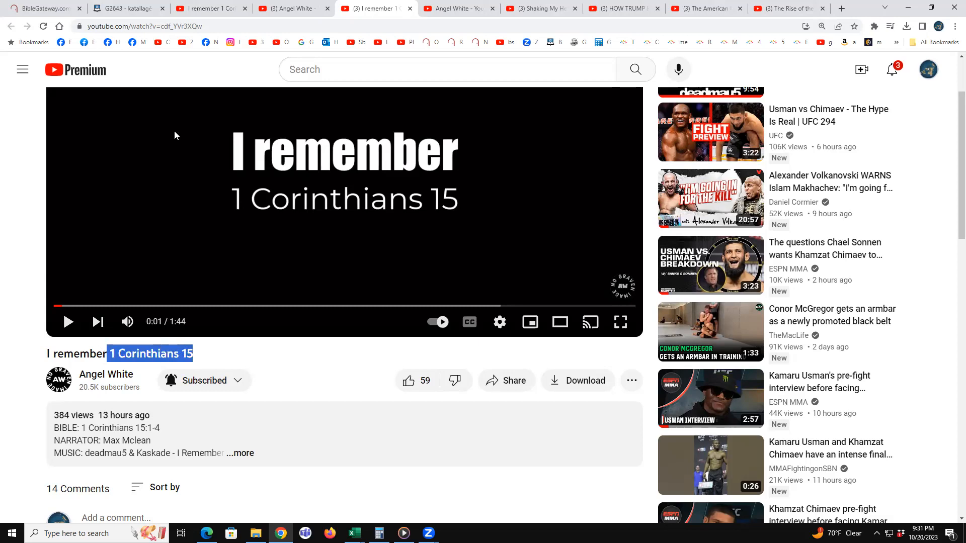
pyautogui.moveTo(372, 458)
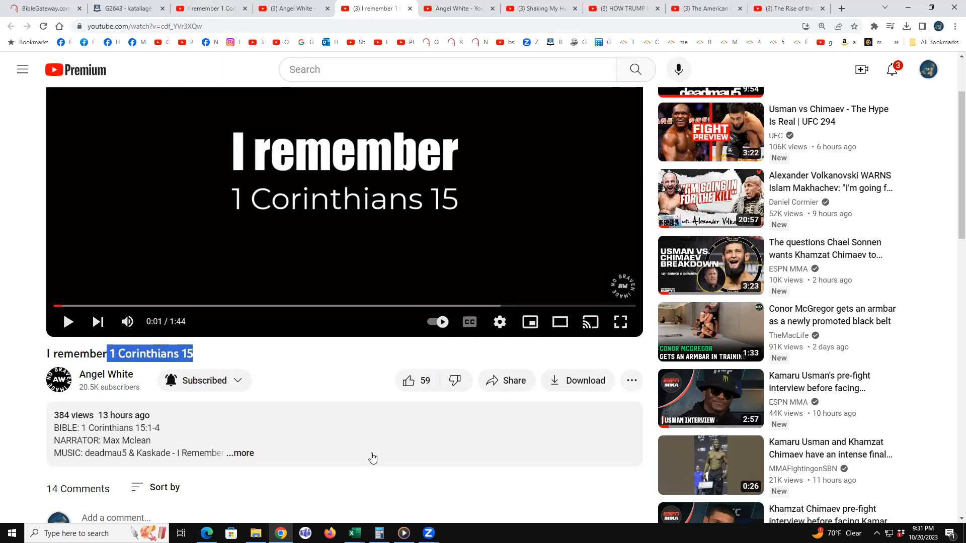
pyautogui.moveTo(736, 514)
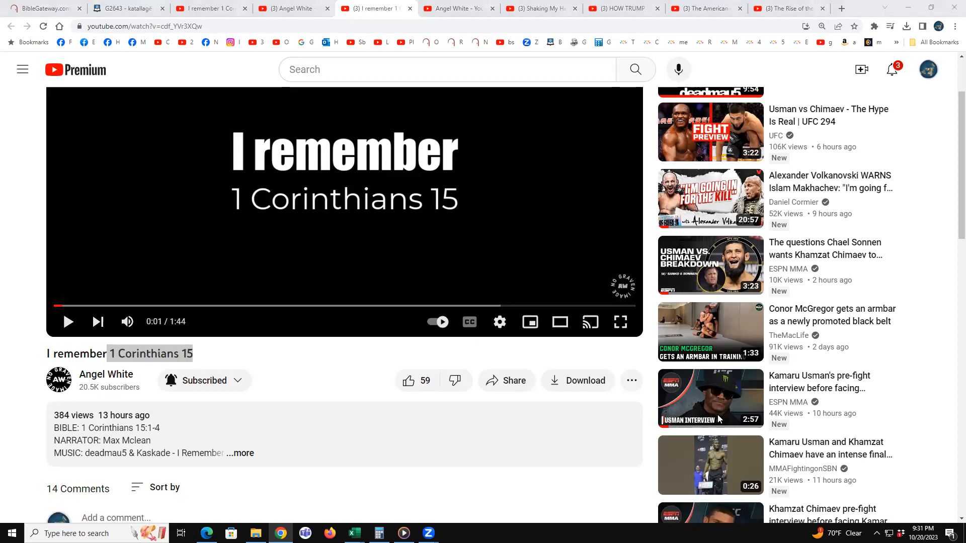
# - Look up 'i remember' on Google and select deadmau5 in the Kaskade song panel
pyautogui.click(795, 9)
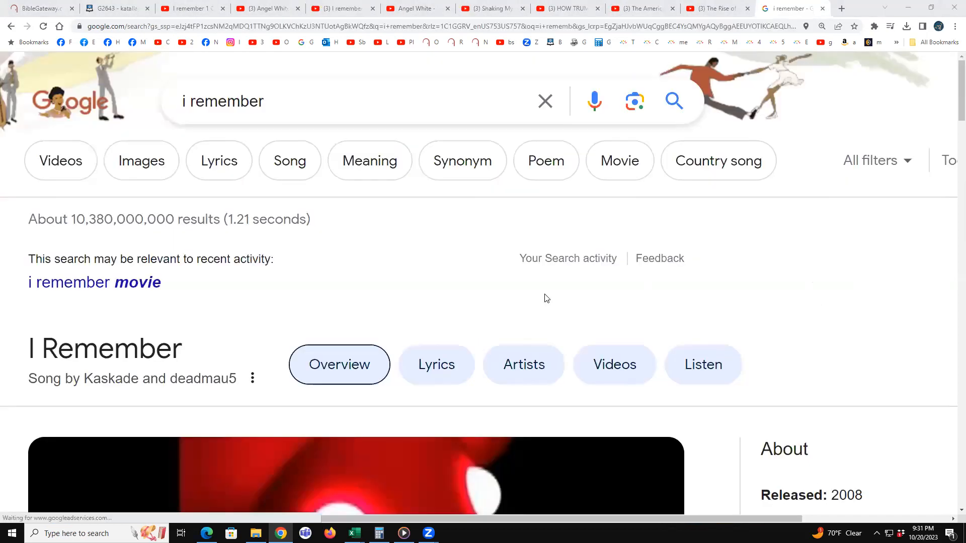
pyautogui.scroll(-3)
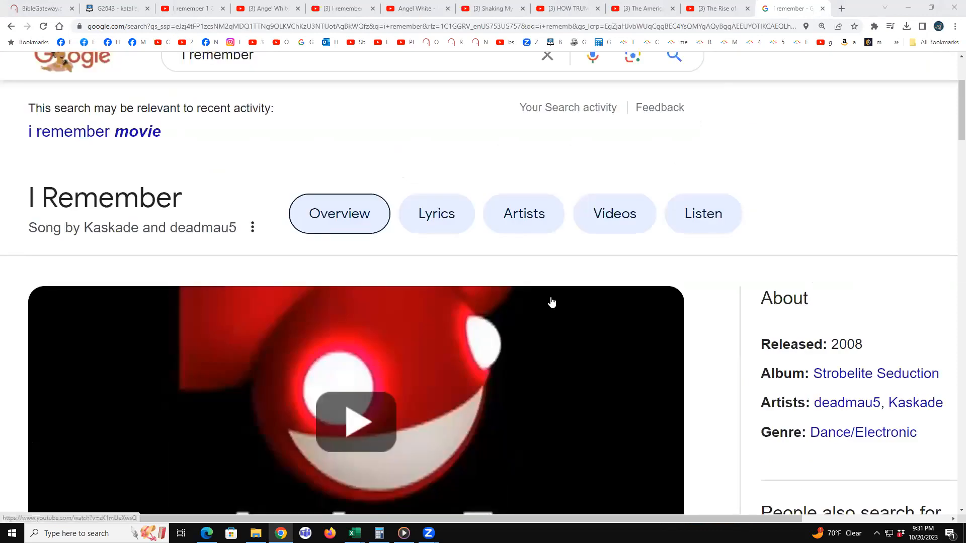
pyautogui.moveTo(368, 307)
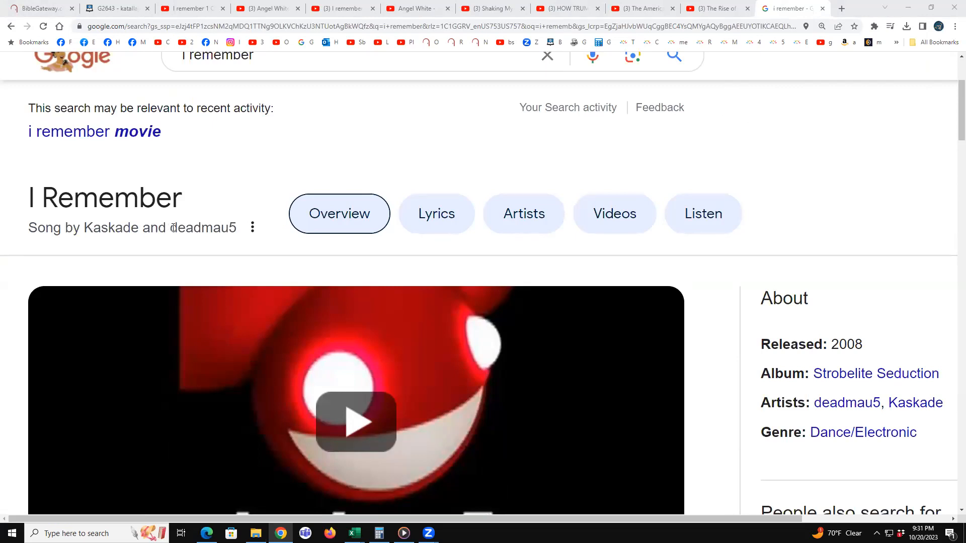
pyautogui.doubleClick(185, 228)
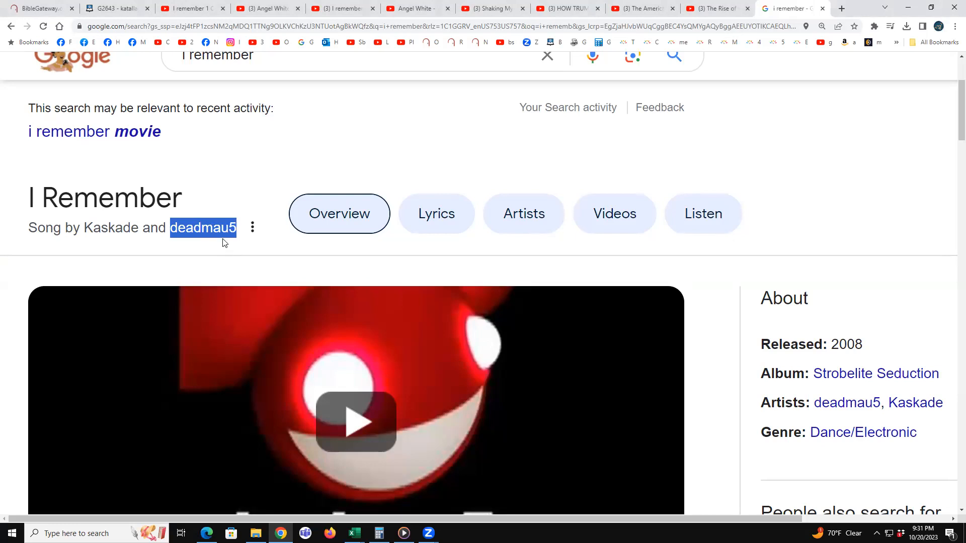
pyautogui.moveTo(225, 229)
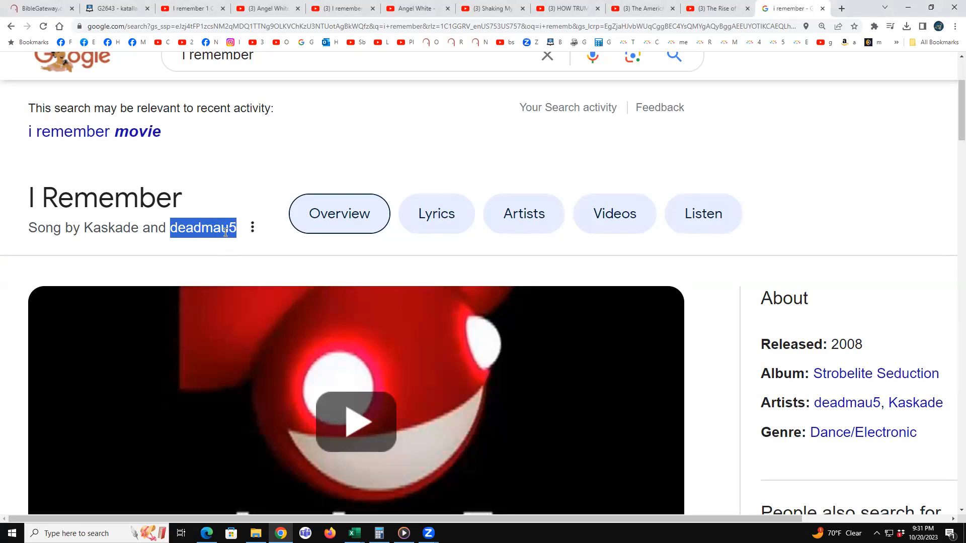
pyautogui.moveTo(223, 228)
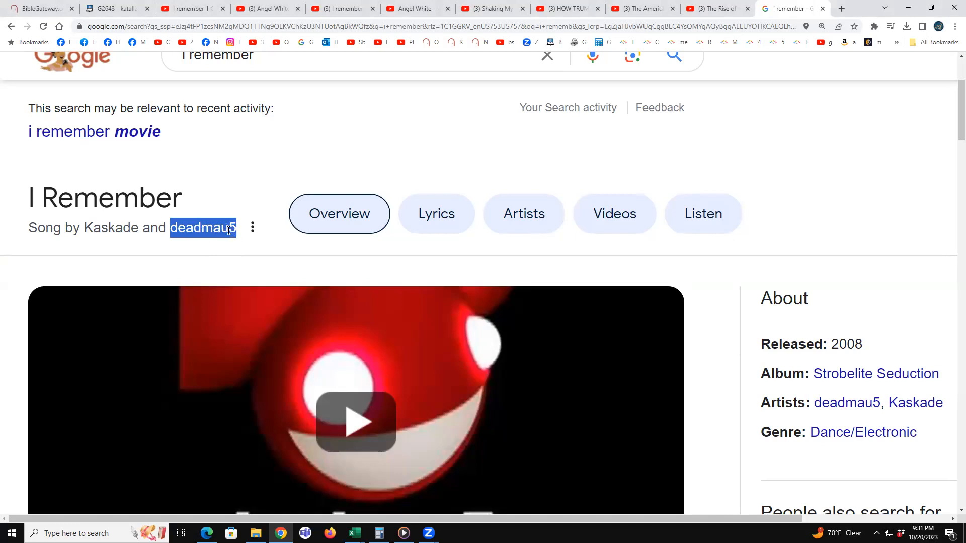
pyautogui.moveTo(217, 241)
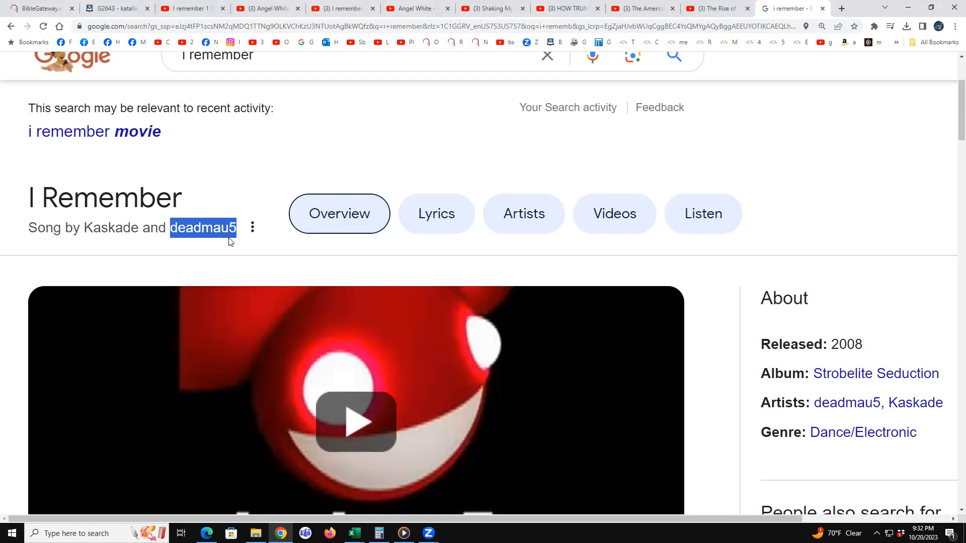
pyautogui.moveTo(237, 230)
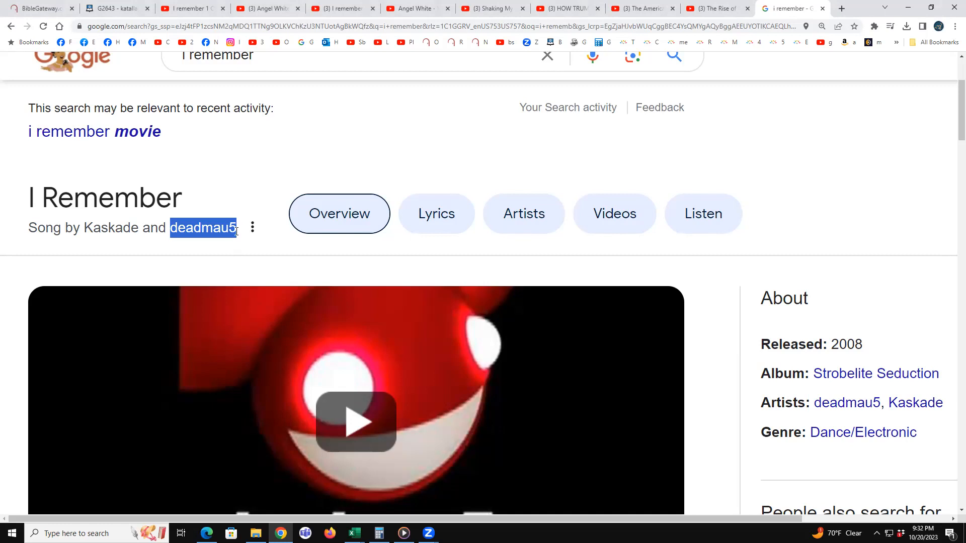
pyautogui.moveTo(268, 156)
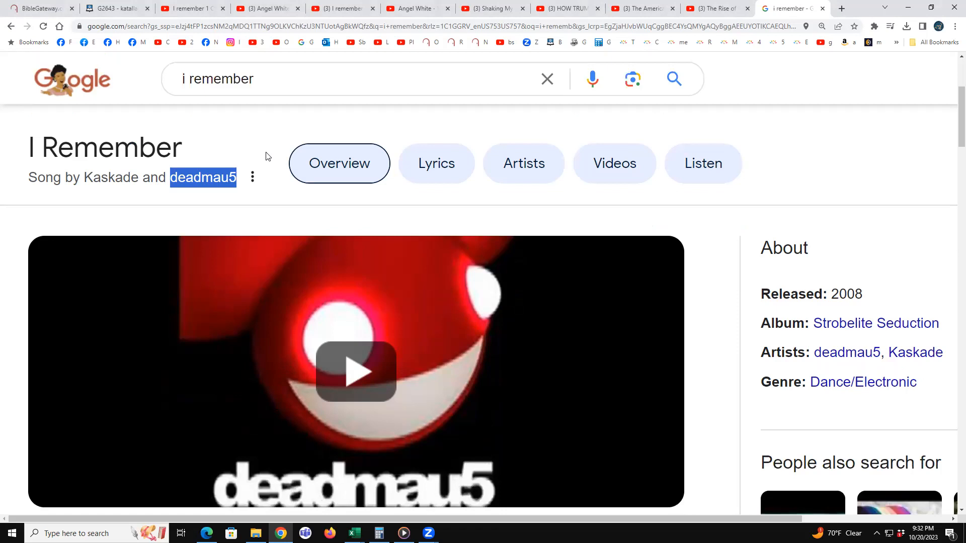
pyautogui.moveTo(806, 350)
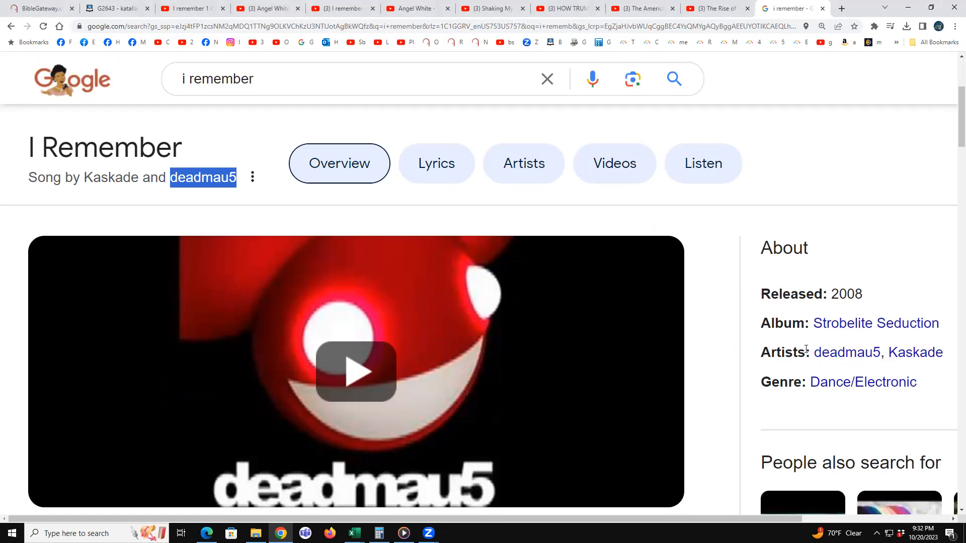
pyautogui.moveTo(833, 361)
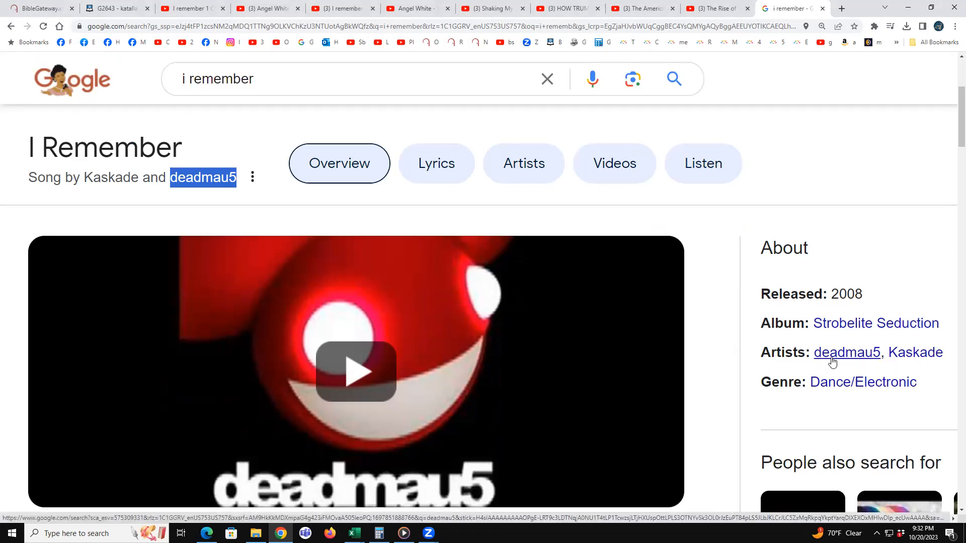
# - Open deadmau5's artist results in a new tab and scroll to the deadmau5.com listing
pyautogui.click(846, 353)
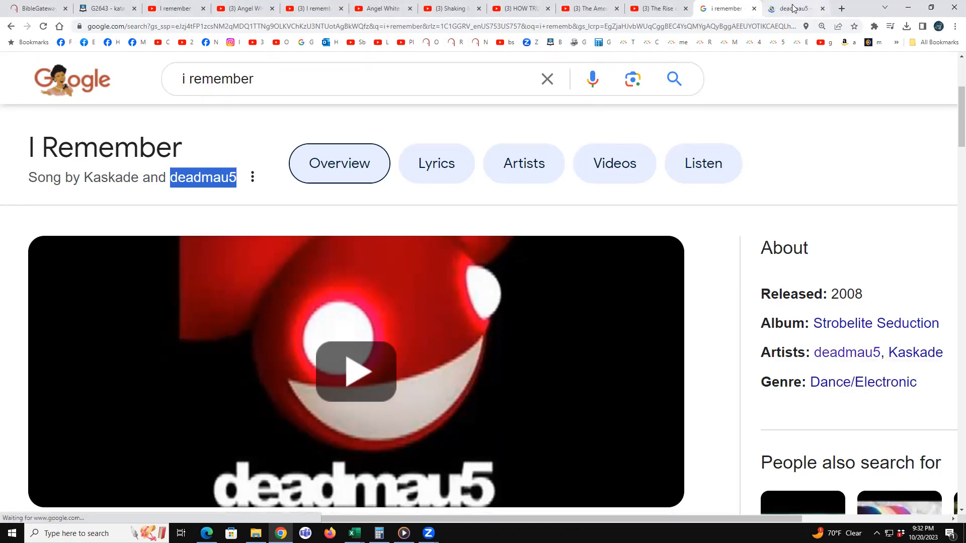
pyautogui.click(203, 177)
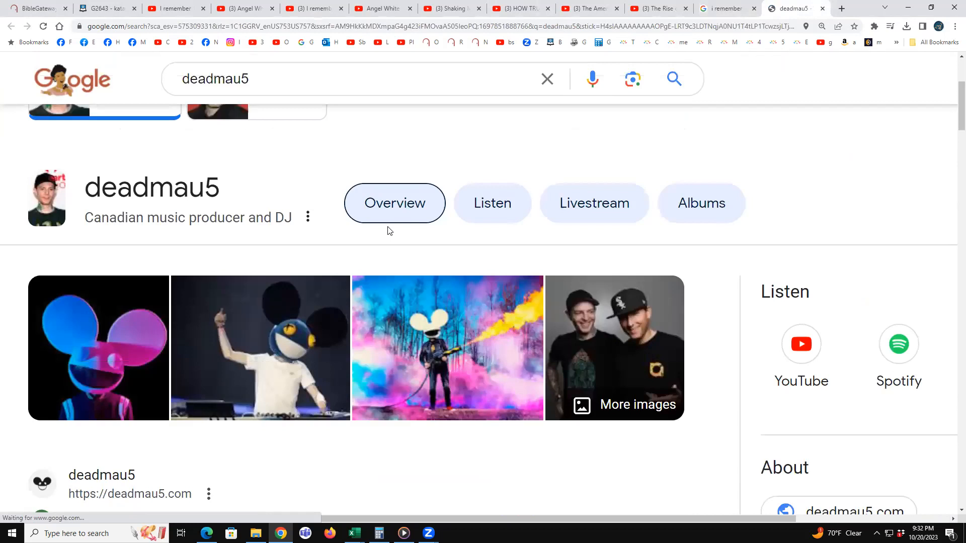
pyautogui.scroll(-3)
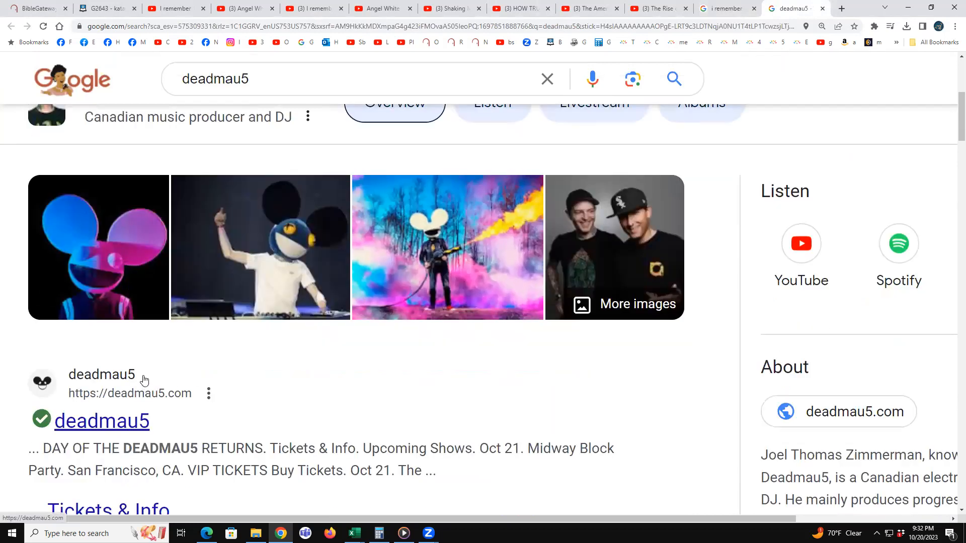
pyautogui.scroll(-3)
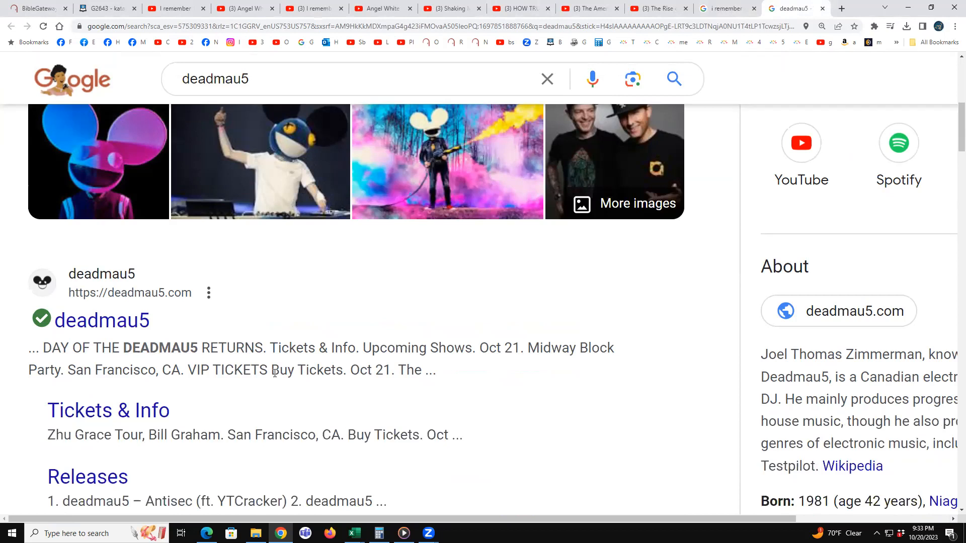
# - Open the Deadmau5 Wikipedia article from the About panel and scroll its biography
pyautogui.click(852, 466)
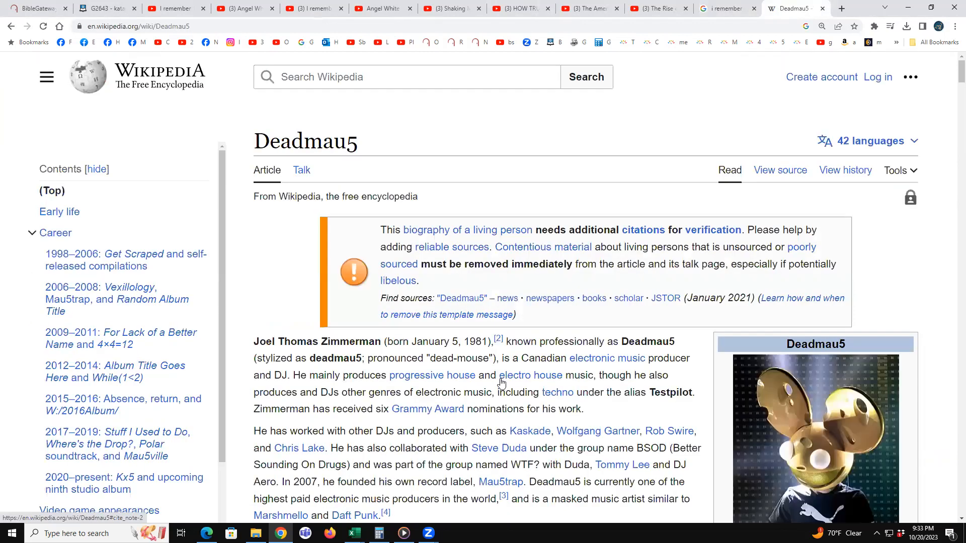
pyautogui.scroll(-3)
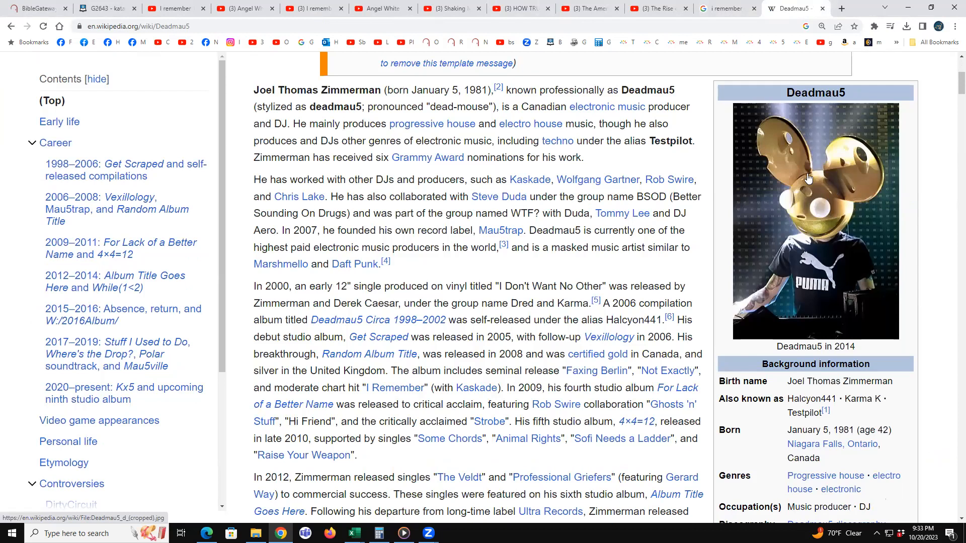
pyautogui.moveTo(666, 215)
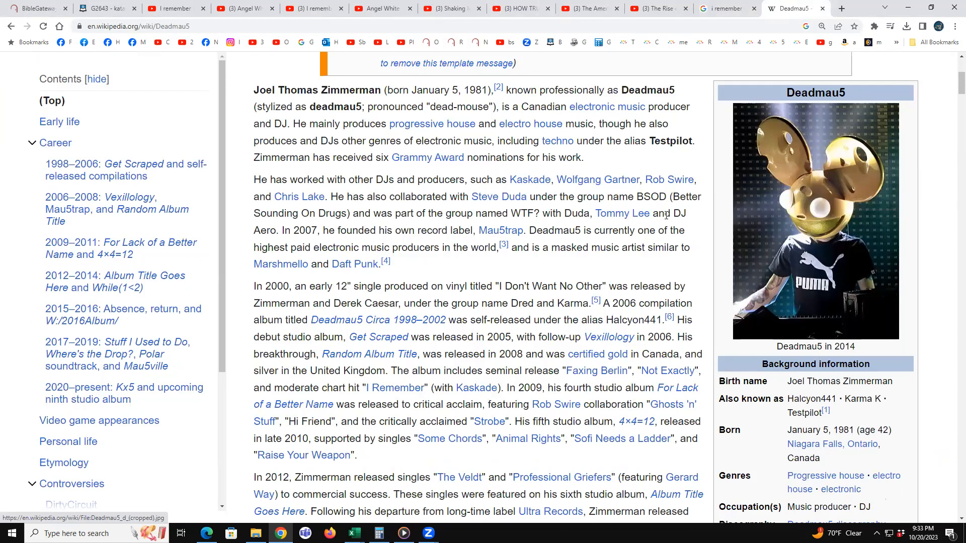
pyautogui.moveTo(552, 268)
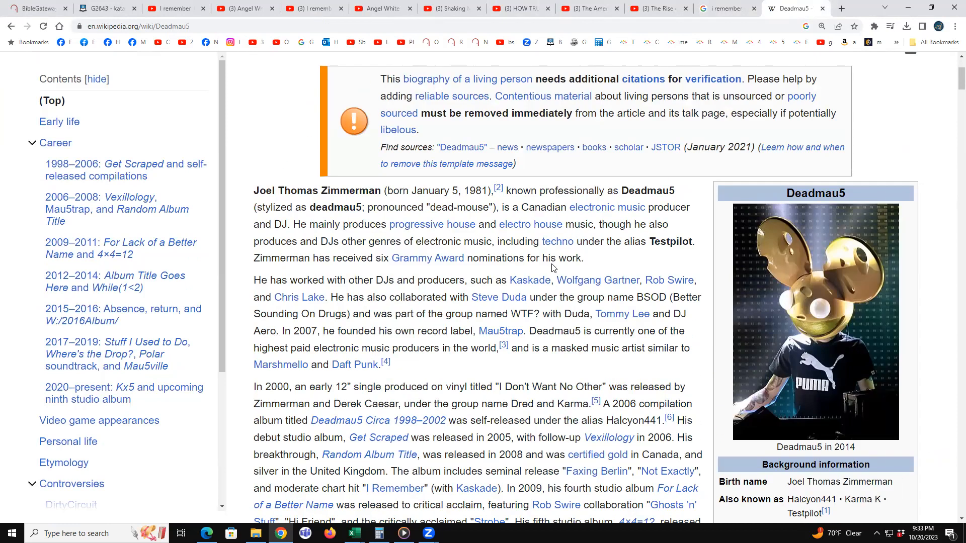
pyautogui.moveTo(432, 224)
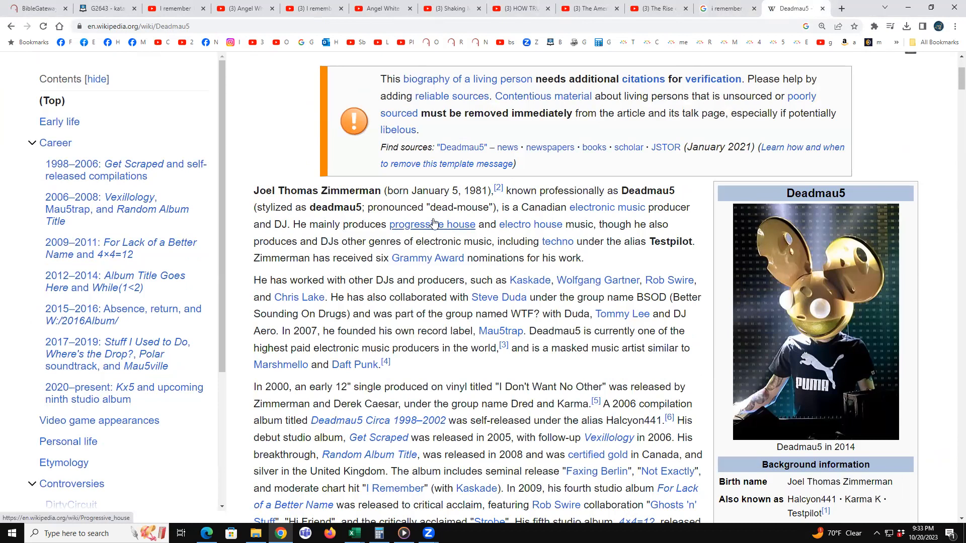
pyautogui.moveTo(432, 224)
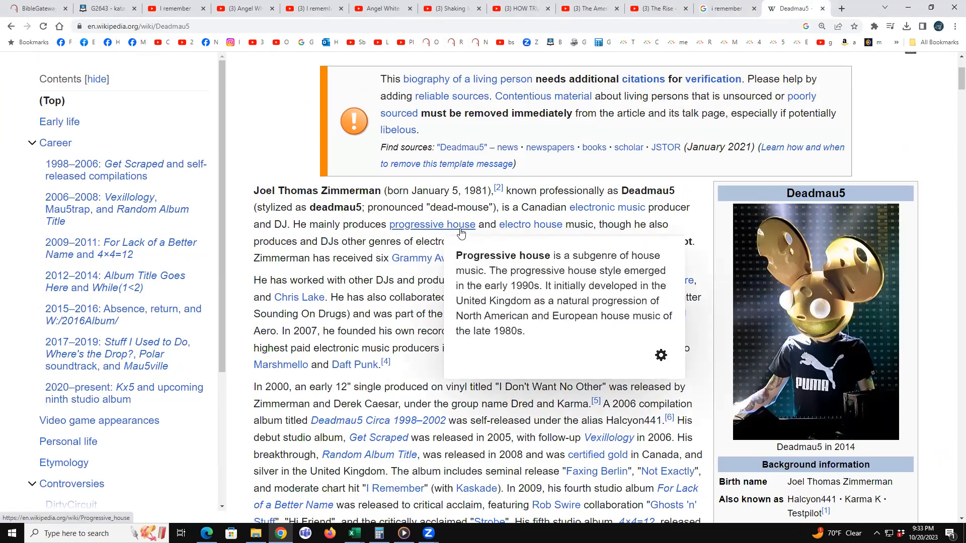
pyautogui.moveTo(418, 309)
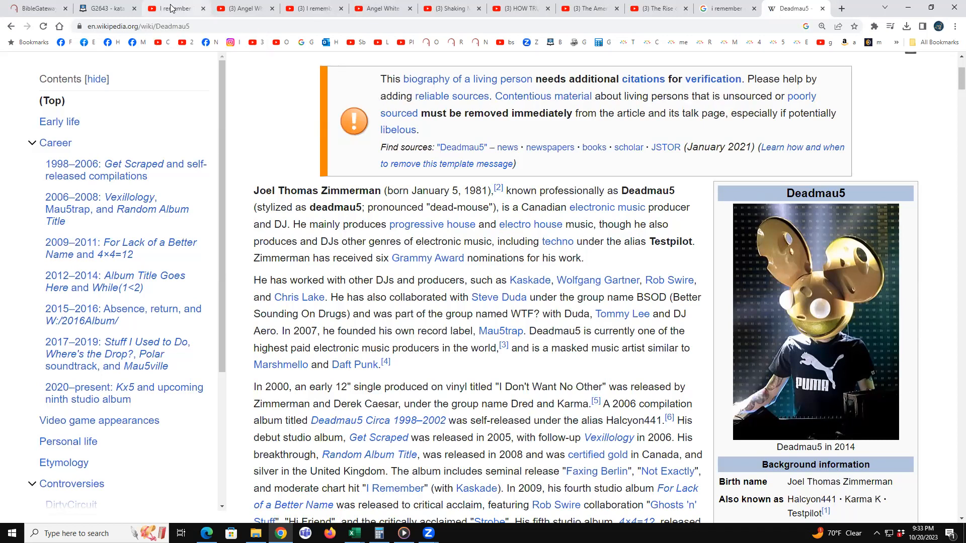
# - Return to the 'I remember 1 Corinthians 15' tab and pause the video at 0:15
pyautogui.click(173, 8)
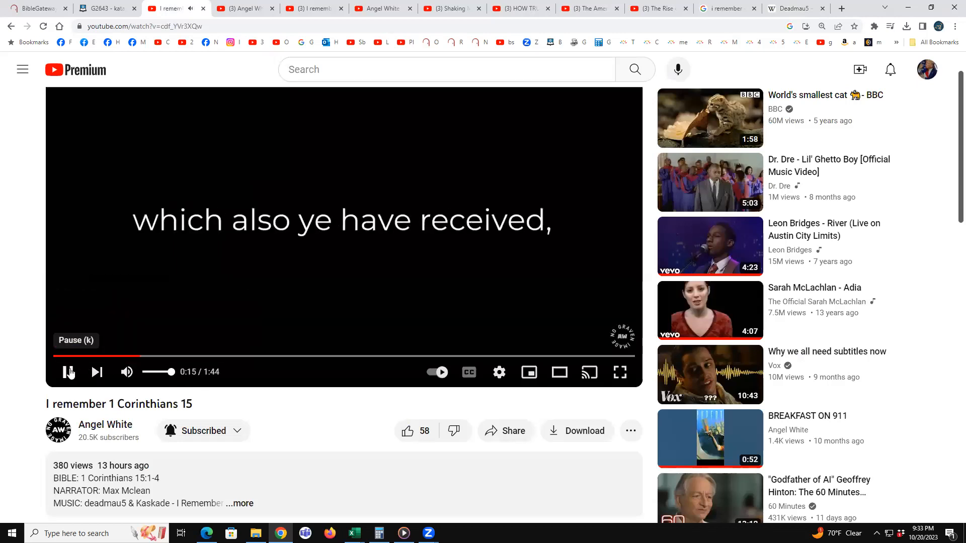
pyautogui.click(68, 372)
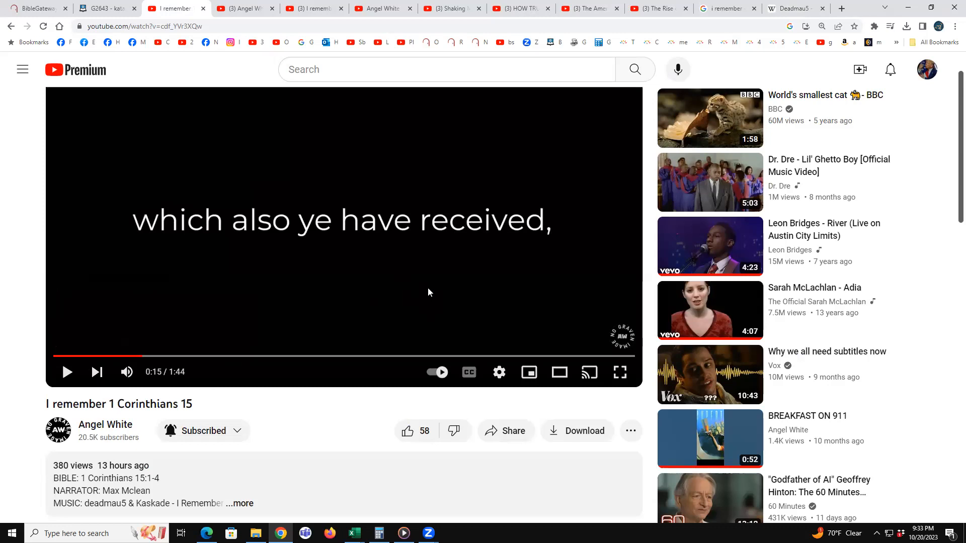
pyautogui.moveTo(284, 337)
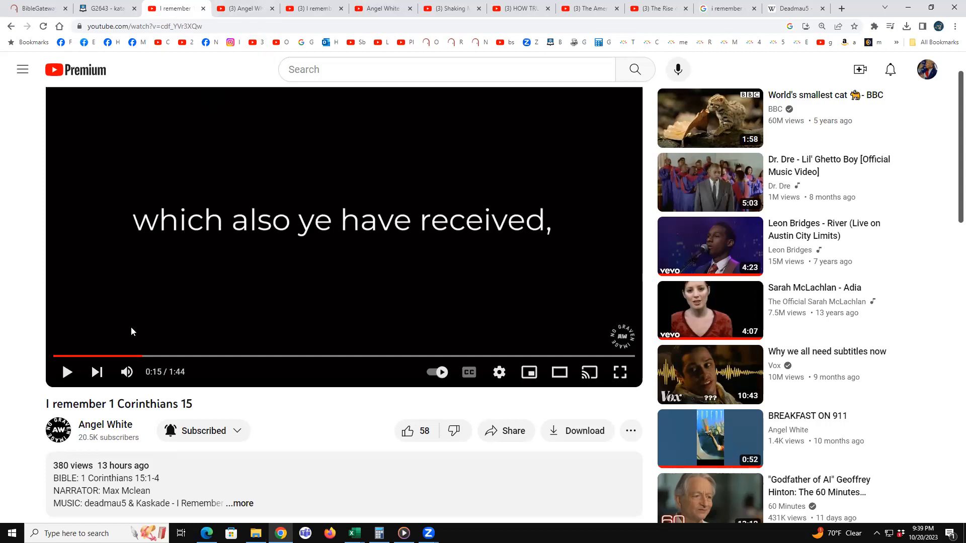
# - Highlight '1 Corinthians 15' in the video title
pyautogui.doubleClick(125, 404)
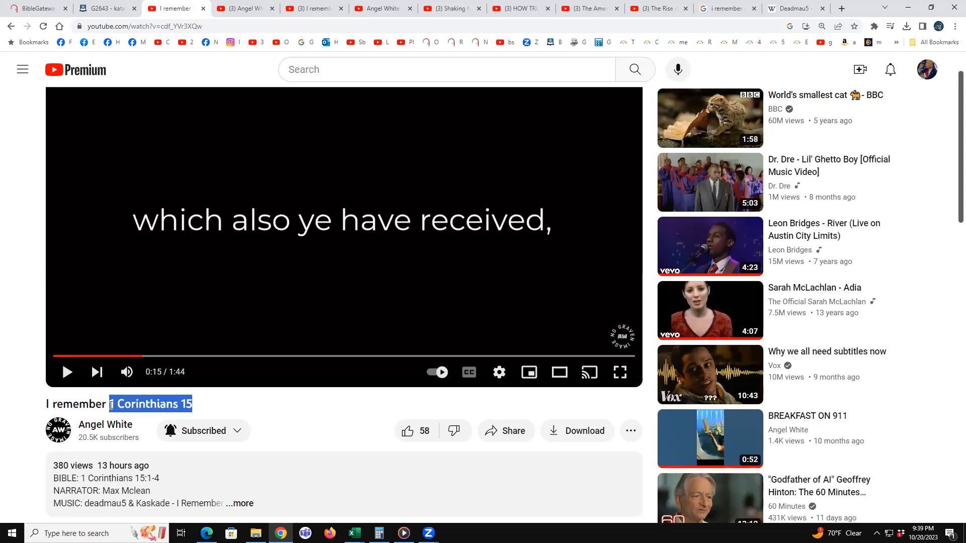
pyautogui.moveTo(211, 405)
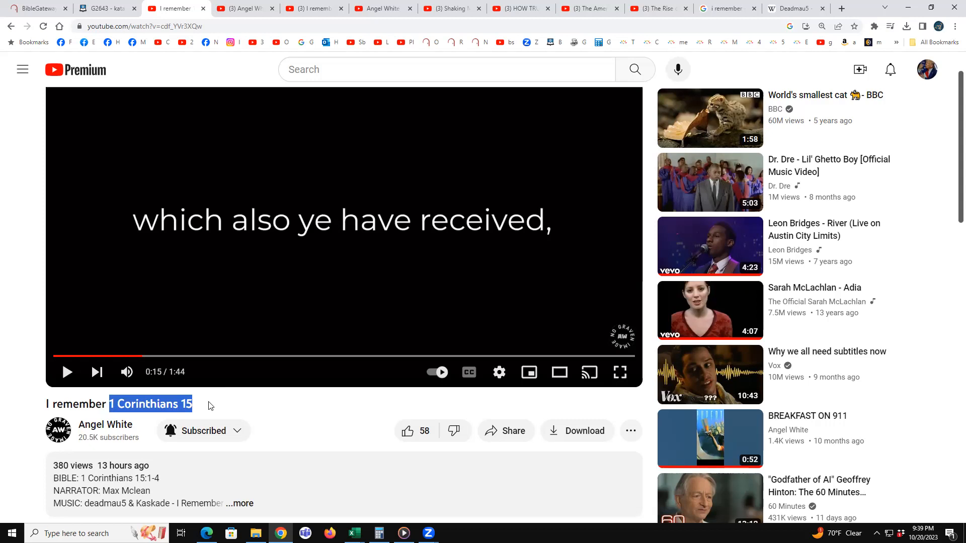
pyautogui.moveTo(590, 12)
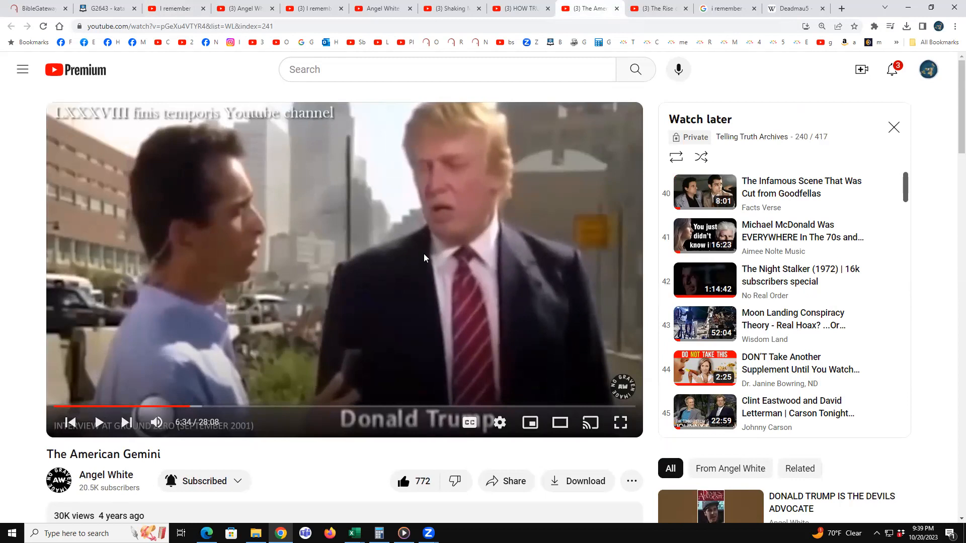
pyautogui.moveTo(428, 251)
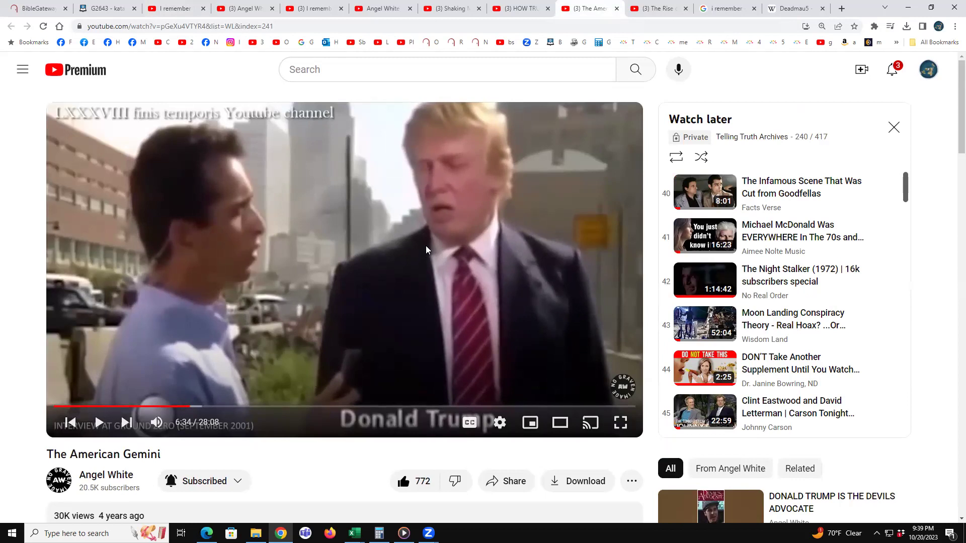
pyautogui.moveTo(249, 84)
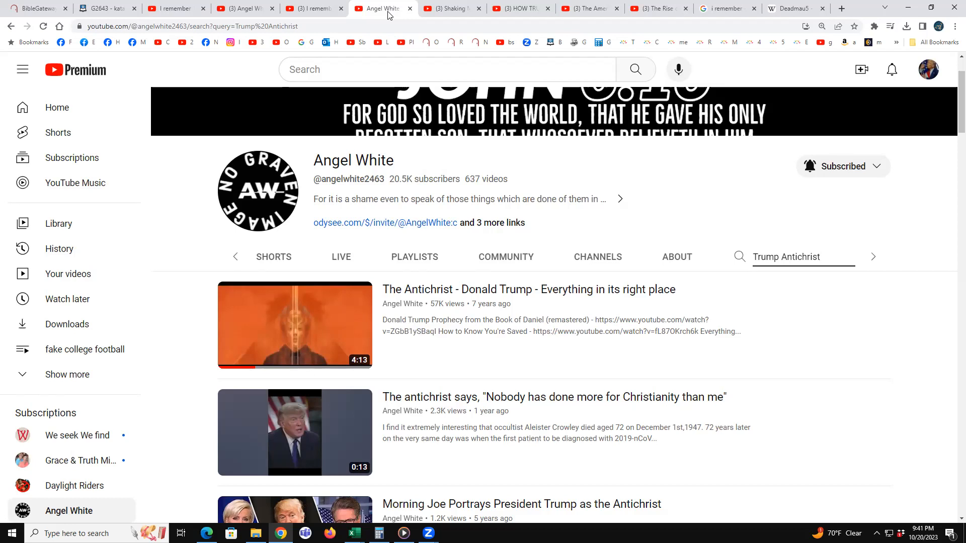
pyautogui.moveTo(737, 437)
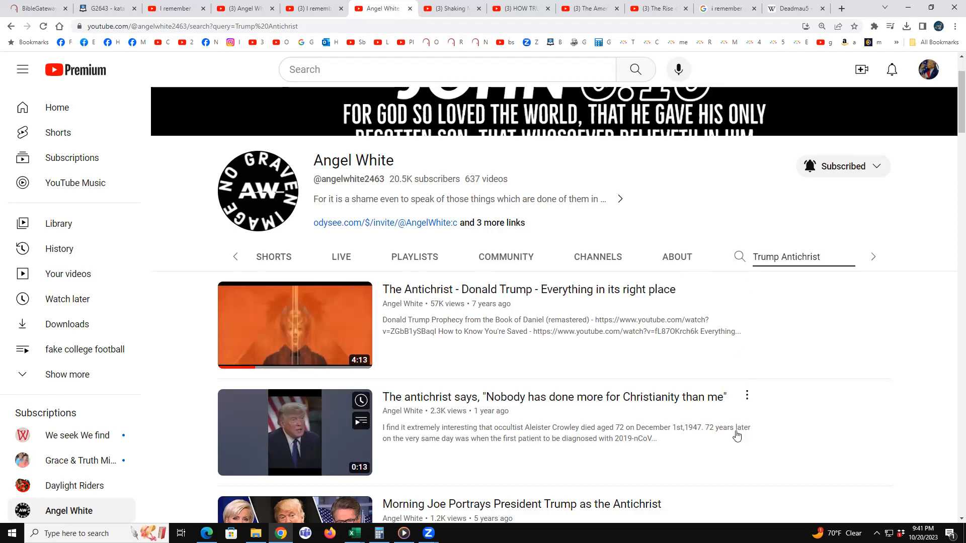